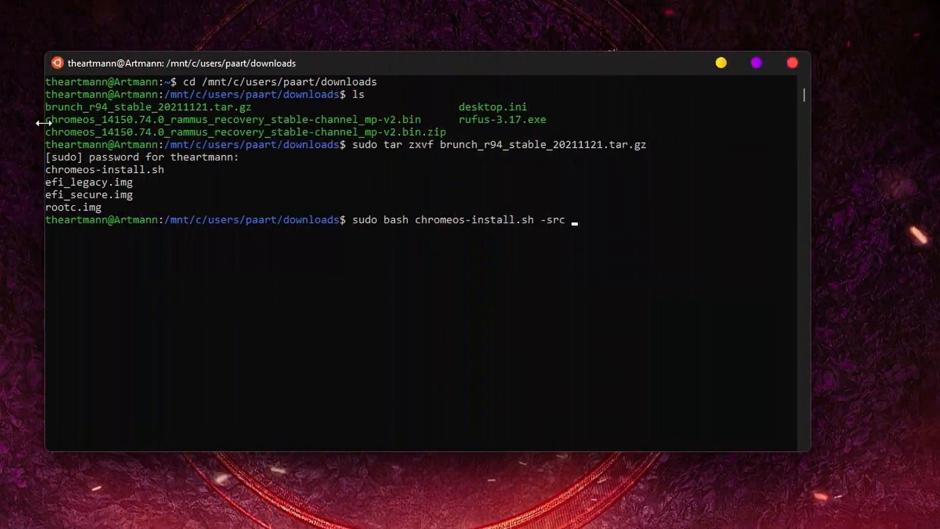
Step: Run chromeos-install.sh with the rammus 14150.74.0 recovery .bin as source and /mnt/g/chromeos as destination
type("chromeos_14150.74.0_rammus_recovery_stable-channel_mp-v2.bin -dst")
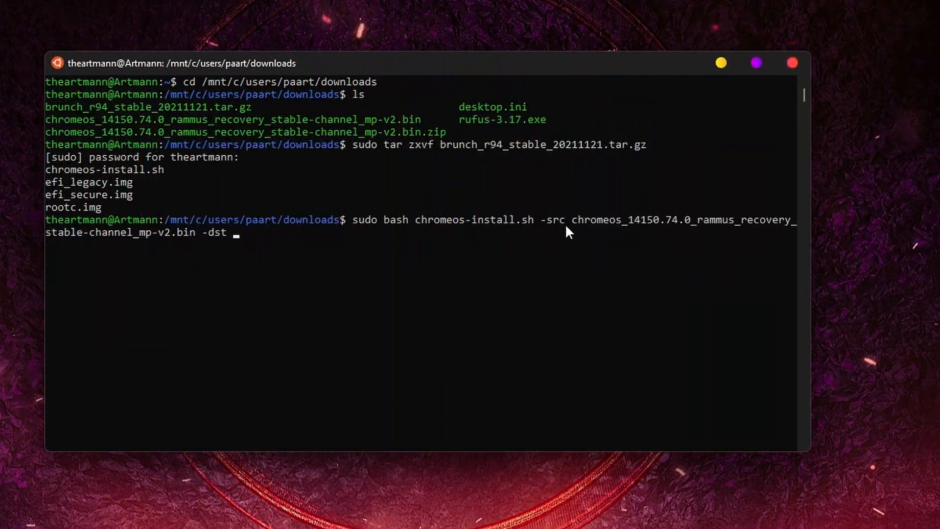
type("/mnt/")
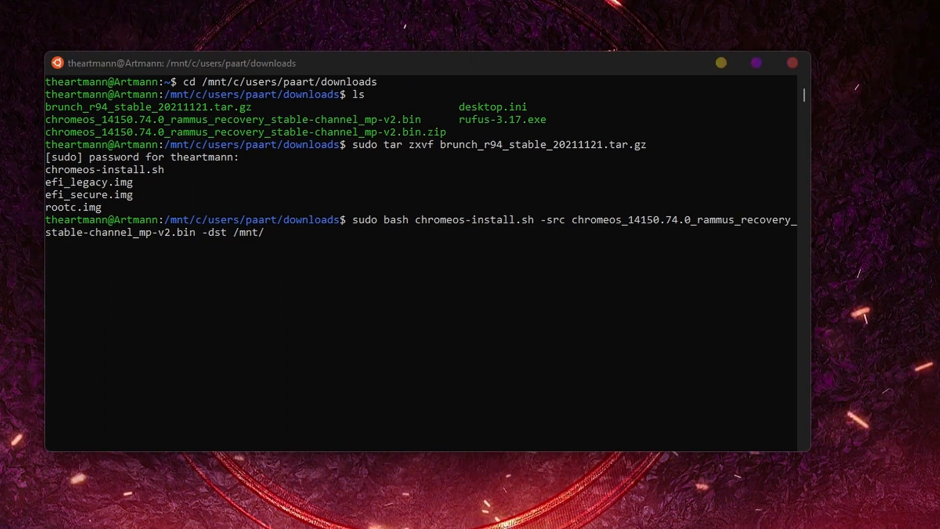
type("g/chromeos")
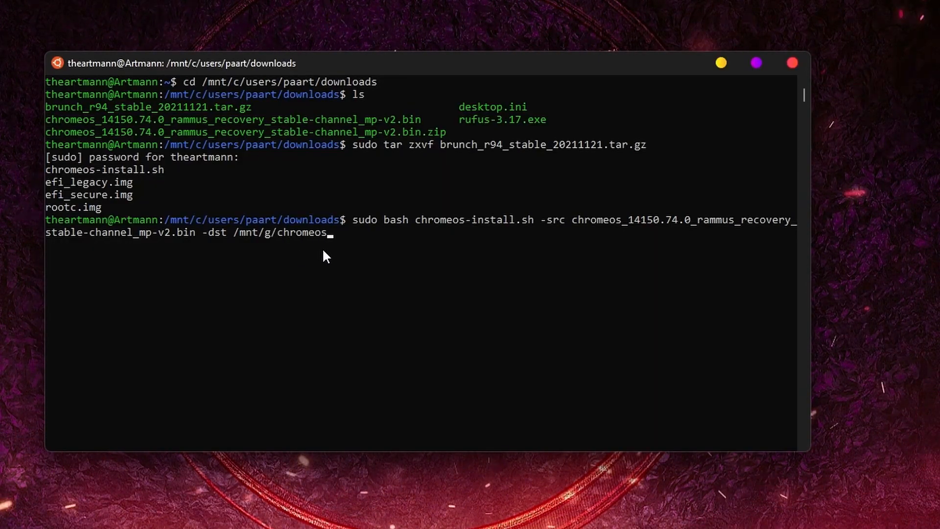
key("Return")
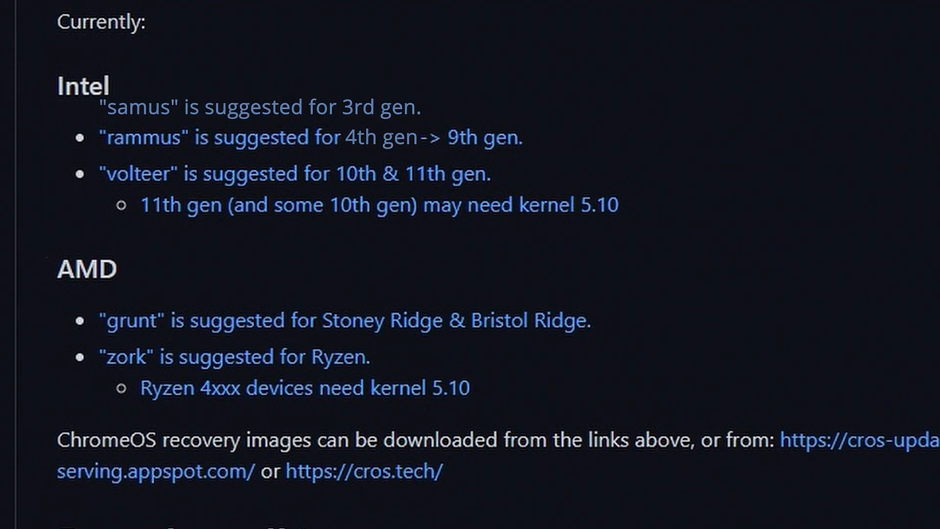
Step: Scroll the Brunch README and YouTube comments about unsupported older CPUs before the r94 release page
scroll("down", 3)
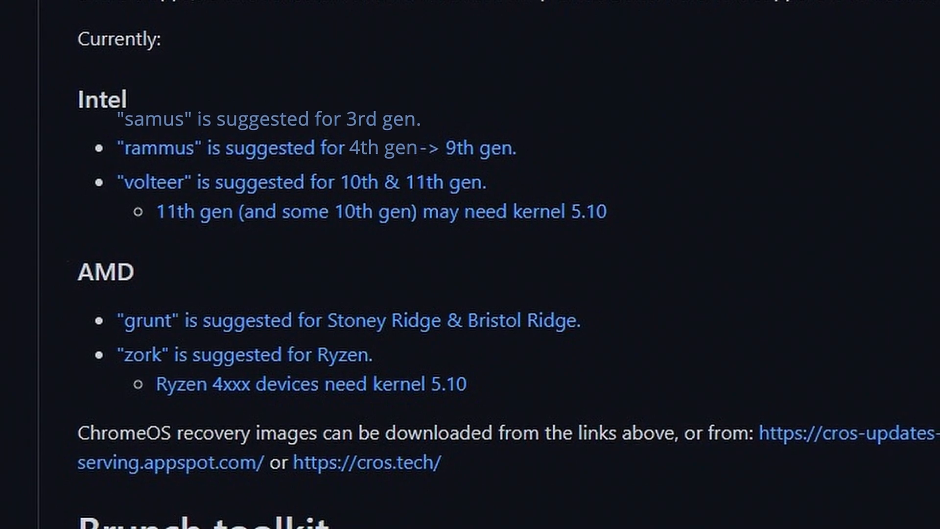
scroll("up", 3)
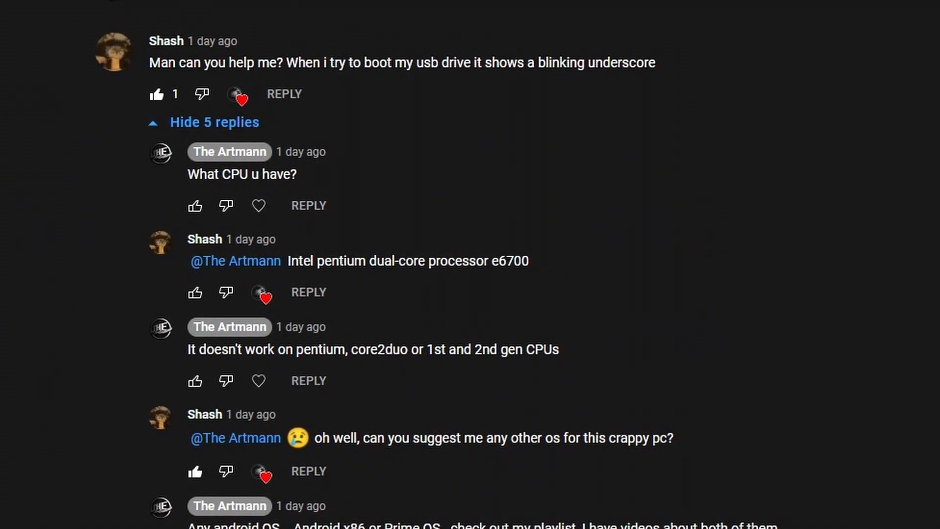
scroll("down", 3)
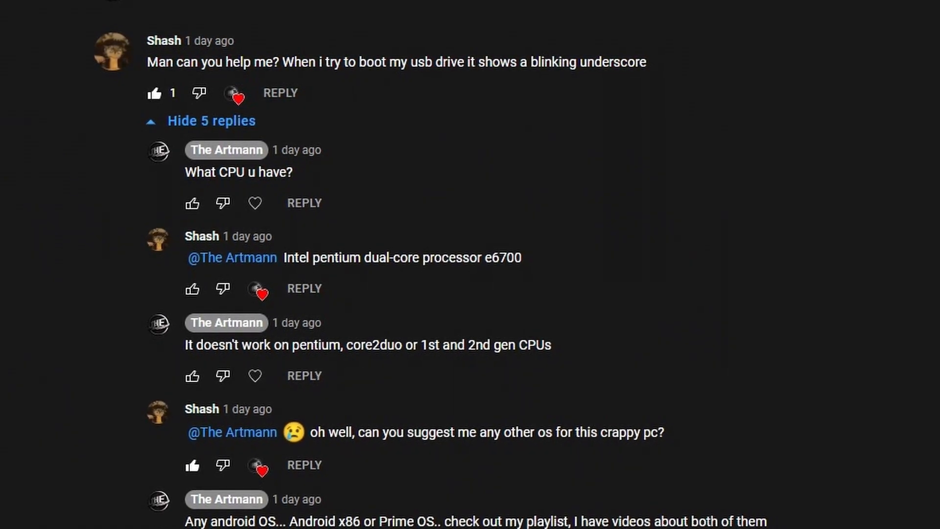
scroll("up", 3)
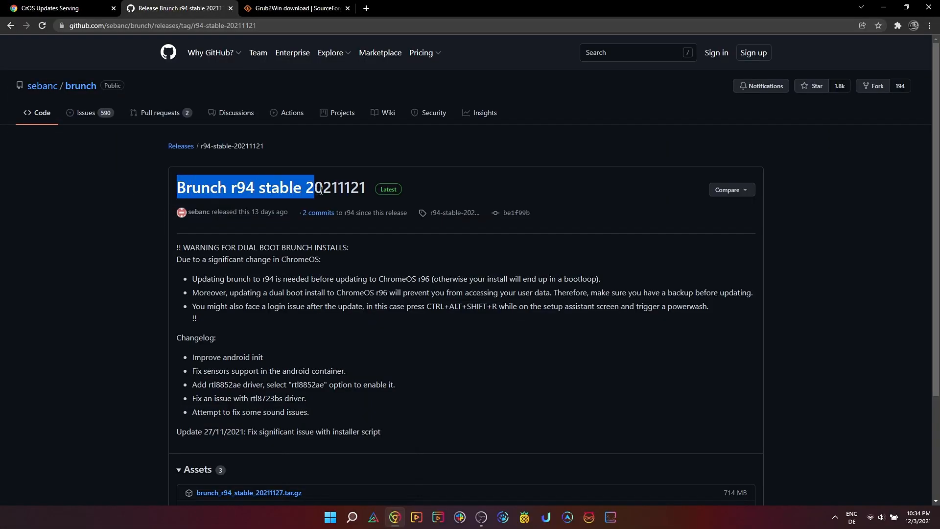
Step: View the Brunch r94 release assets, then download Grub2Win from SourceForge and open grub2win.zip
left_click(450, 191)
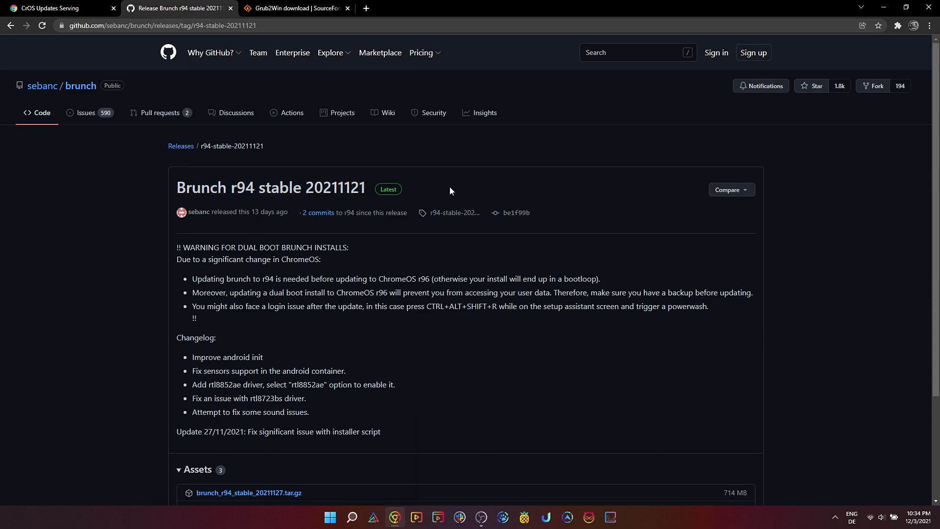
scroll("down", 3)
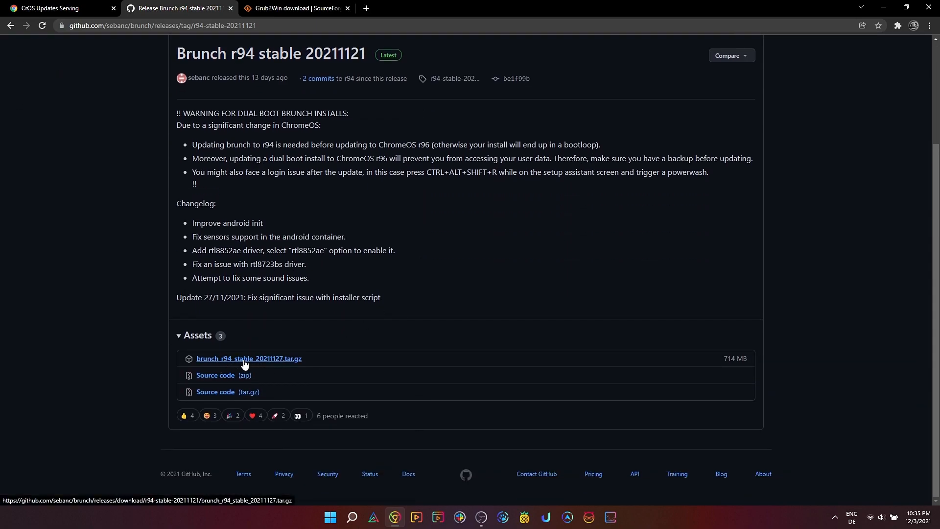
mouse_move(306, 175)
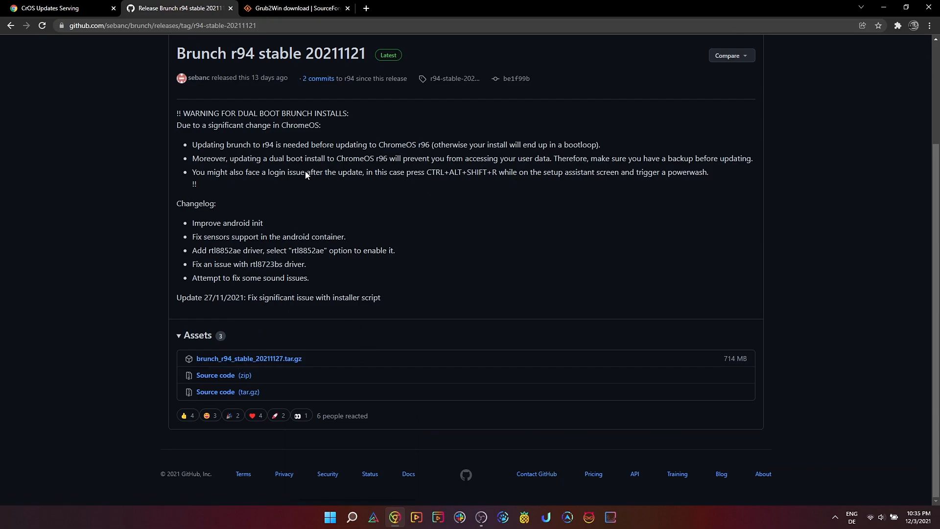
left_click(294, 7)
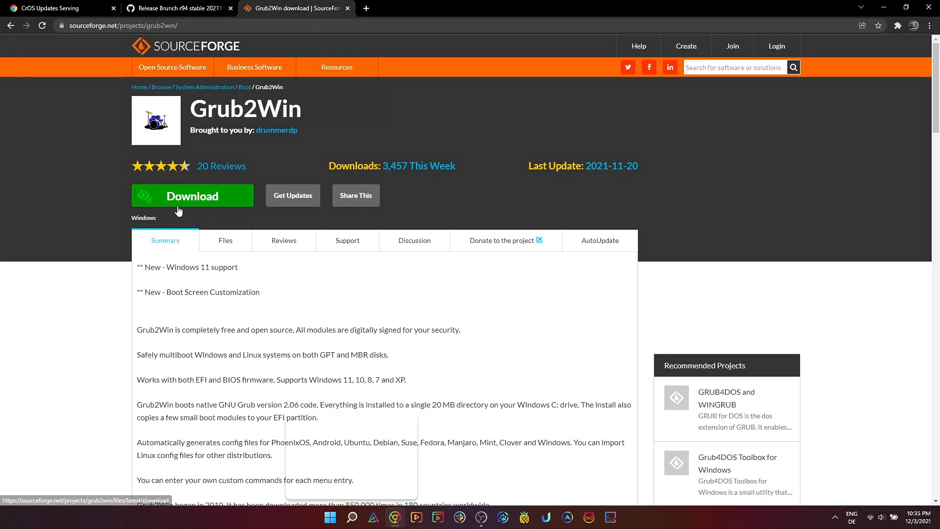
mouse_move(193, 198)
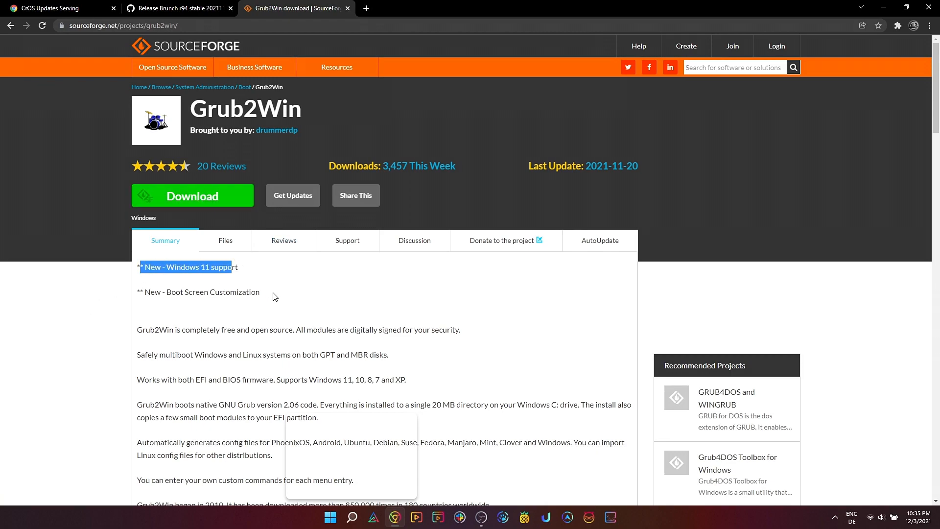
left_click(303, 300)
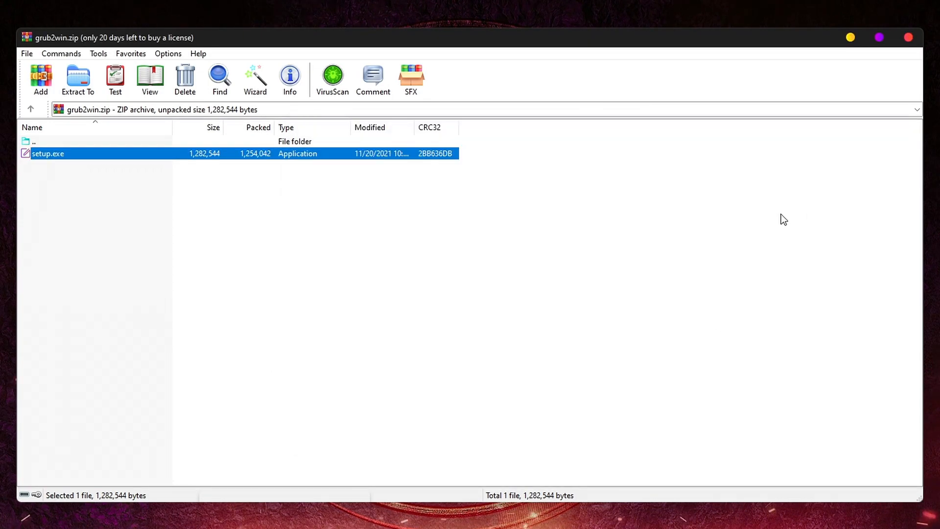
Step: Run setup.exe, install Grub2Win to C:\grub2 with downloaded EFI modules, and close the installer
double_click(48, 153)
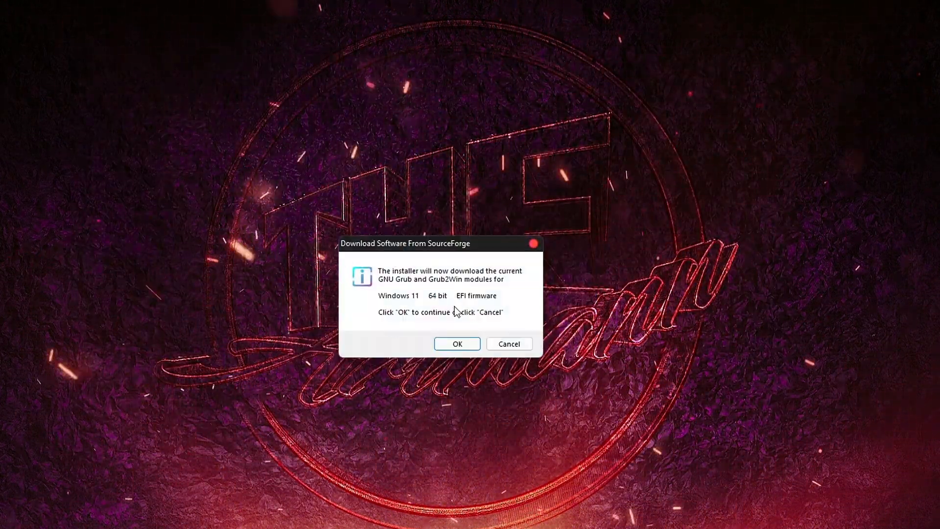
left_click(457, 343)
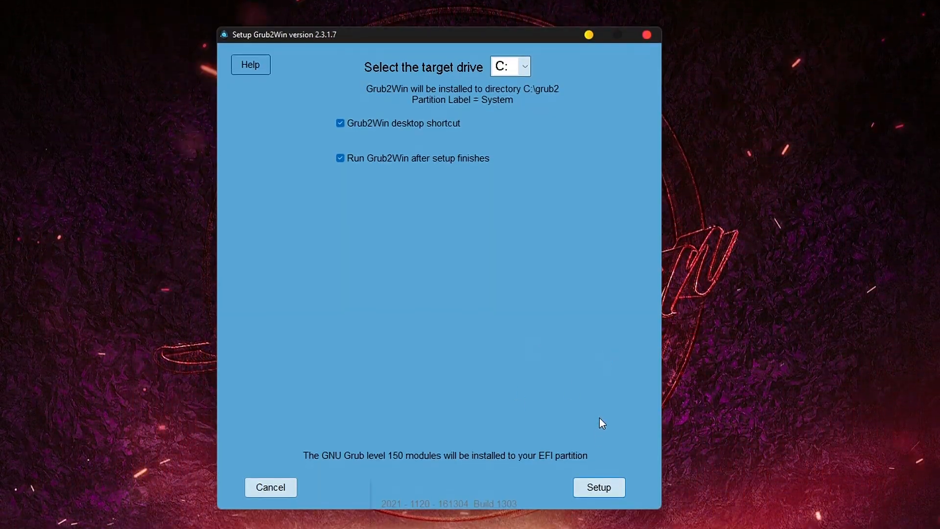
left_click(598, 486)
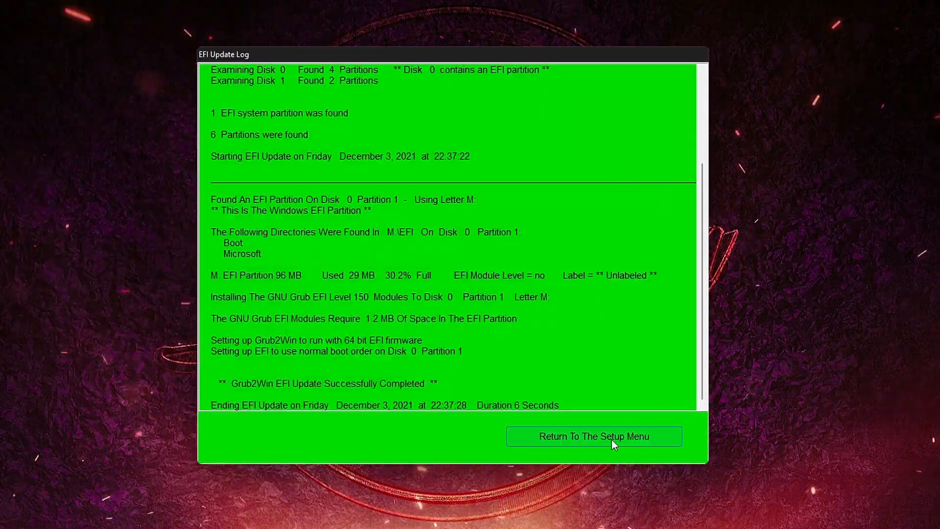
left_click(593, 435)
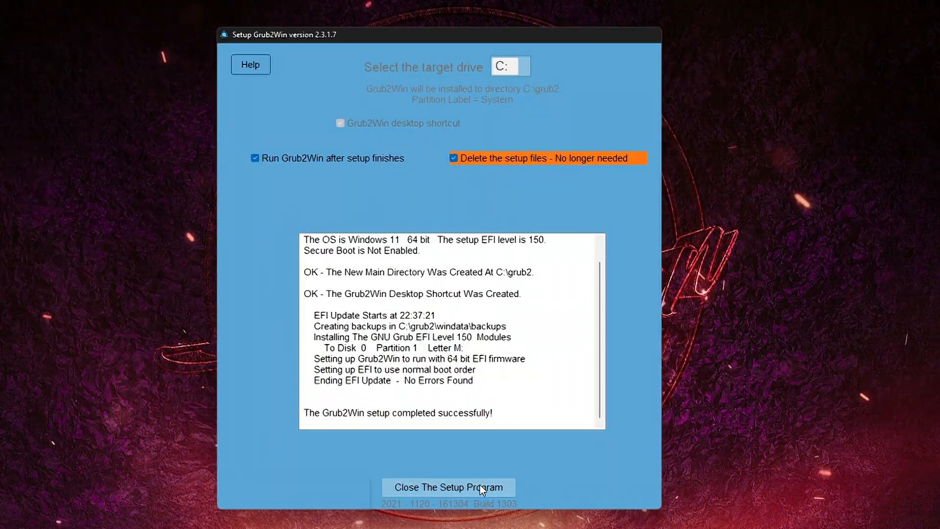
left_click(448, 487)
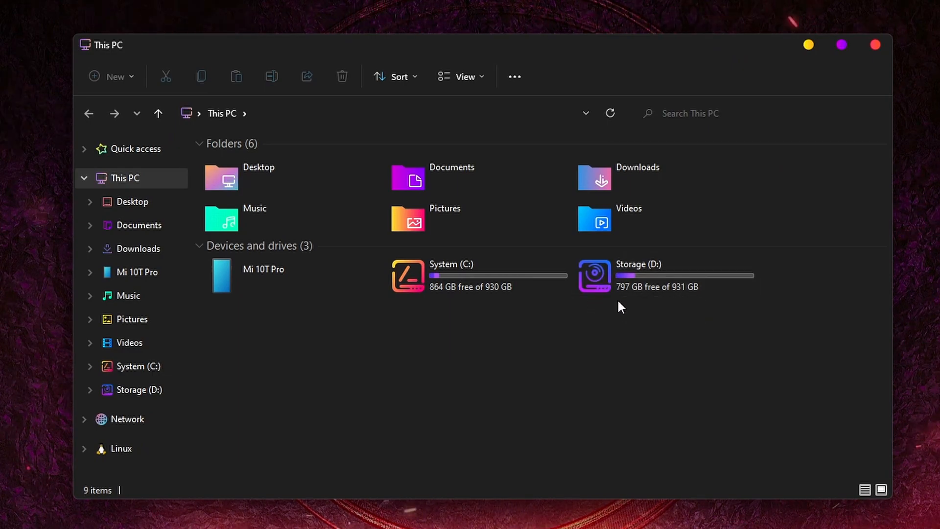
mouse_move(432, 300)
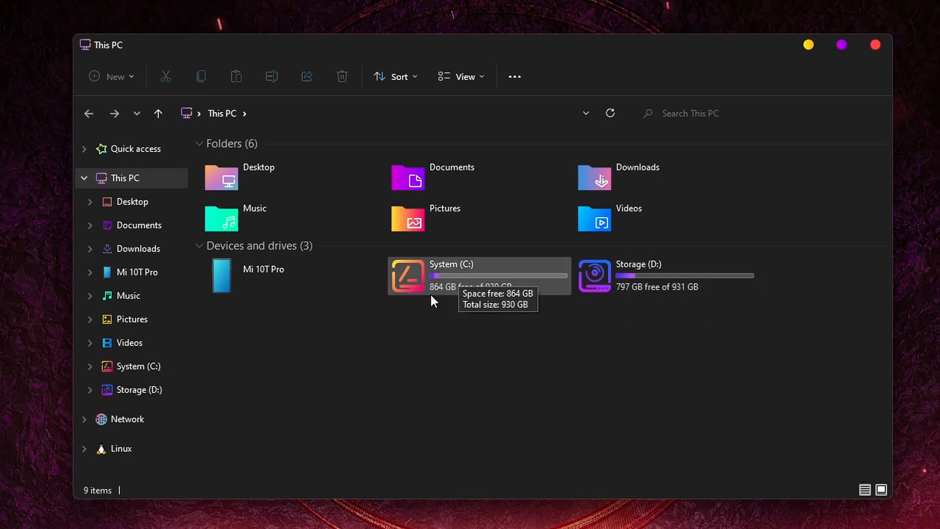
mouse_move(542, 376)
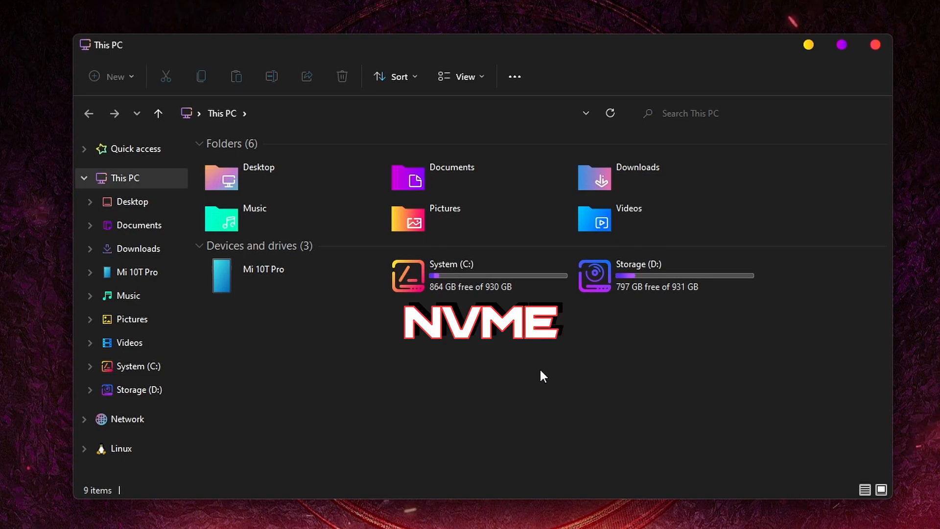
mouse_move(509, 373)
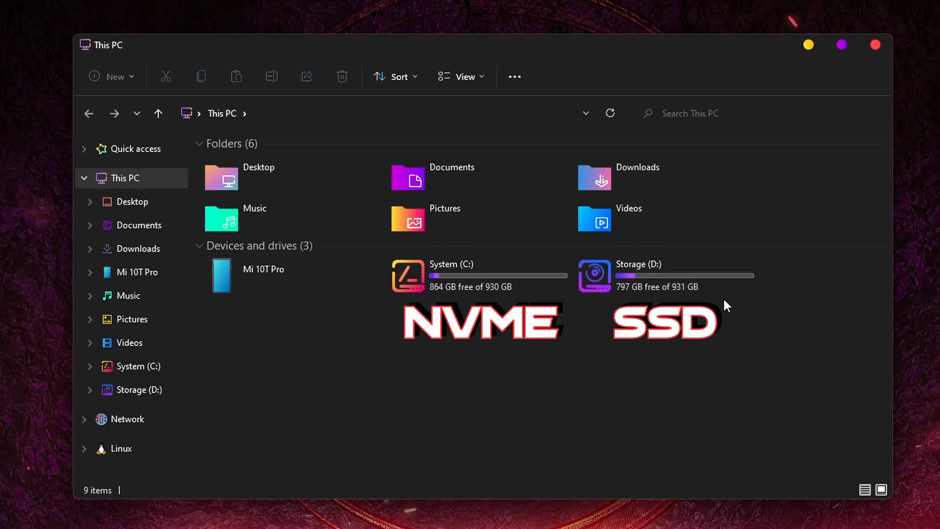
mouse_move(680, 365)
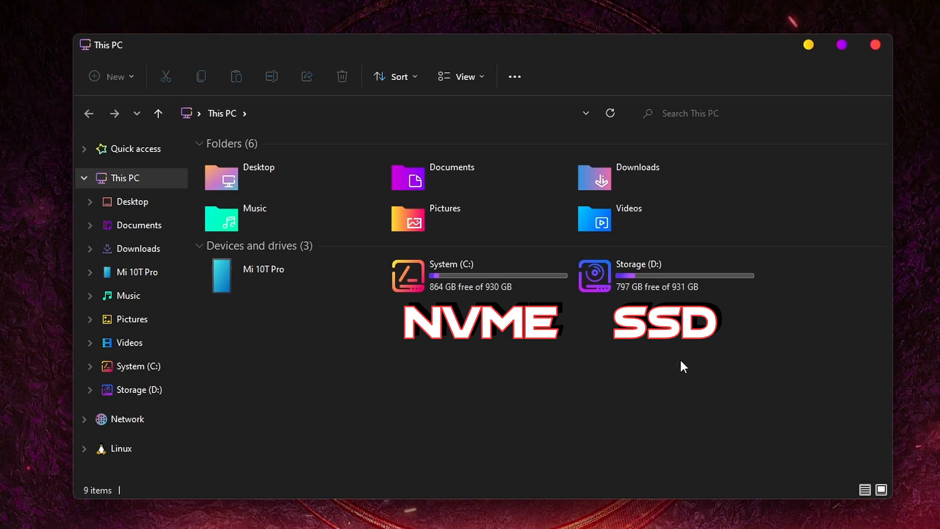
mouse_move(469, 382)
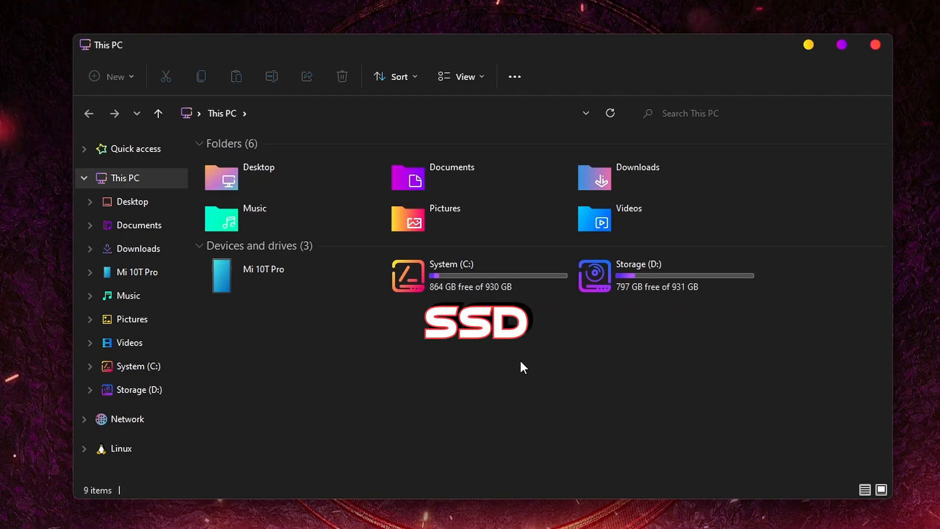
Step: Restore down and close the This PC window after reviewing the C: and D: drives
left_click(479, 276)
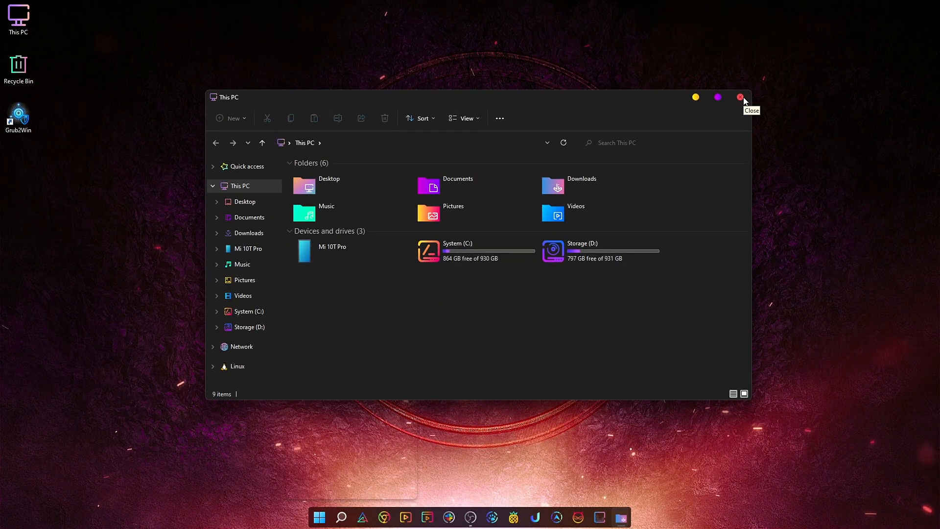
left_click(741, 97)
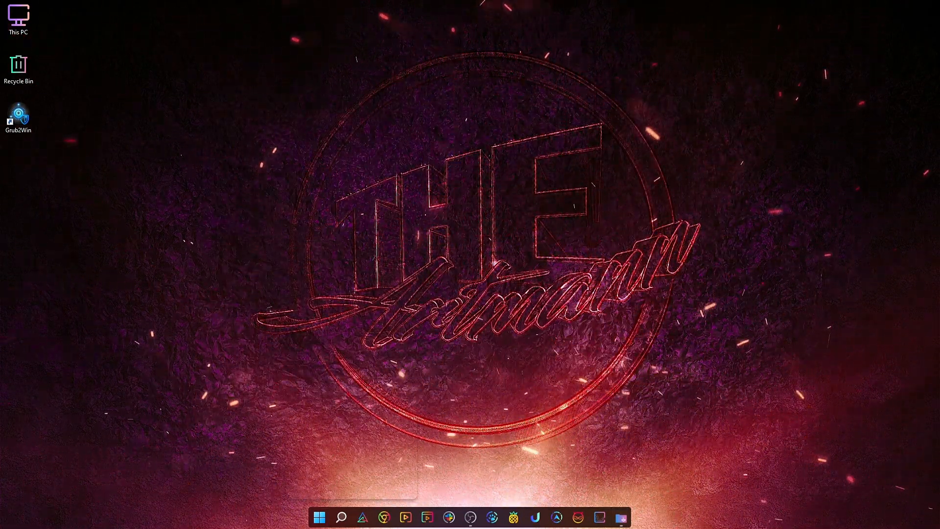
Step: In Disk Management, shrink Storage (D:) by 50000 MB to free unallocated space
right_click(319, 517)
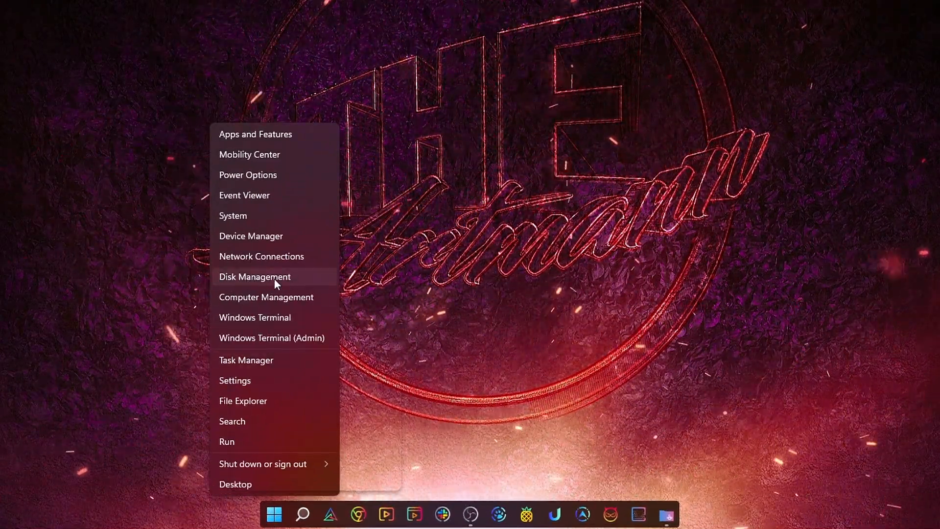
left_click(255, 276)
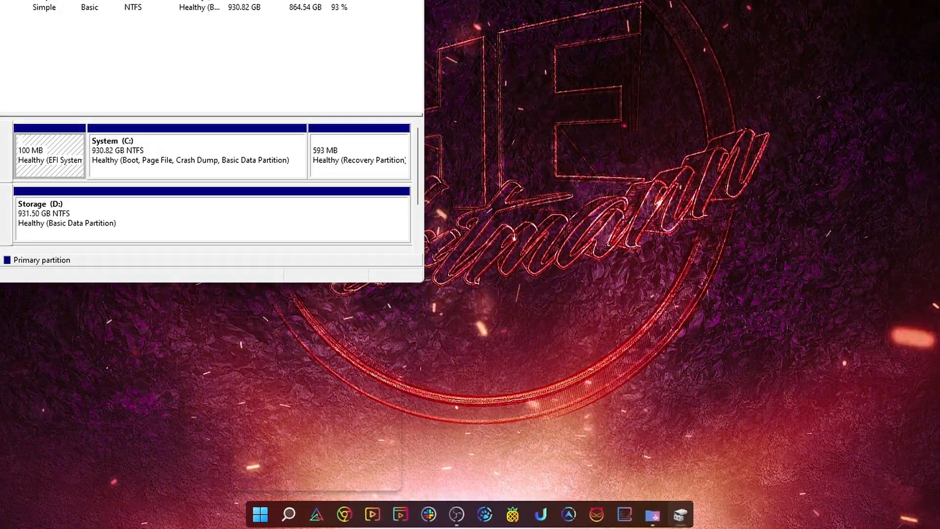
right_click(378, 375)
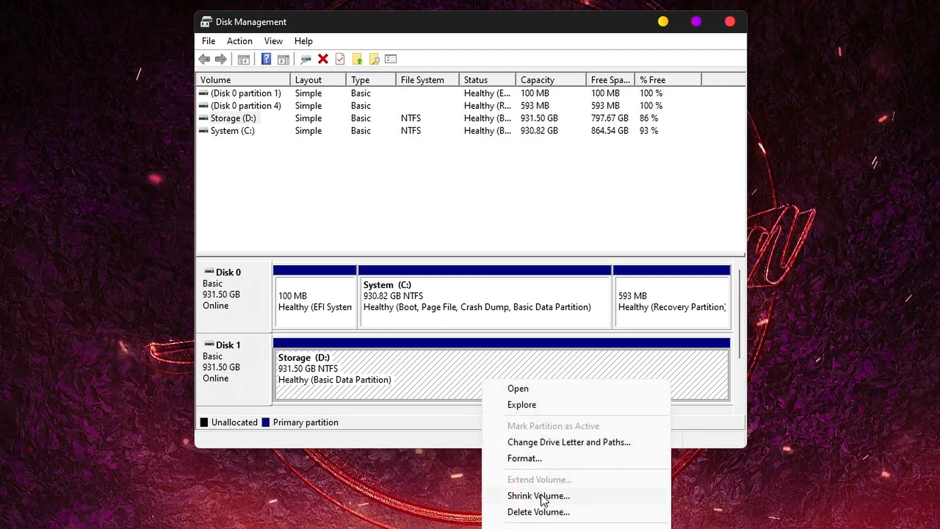
left_click(539, 495)
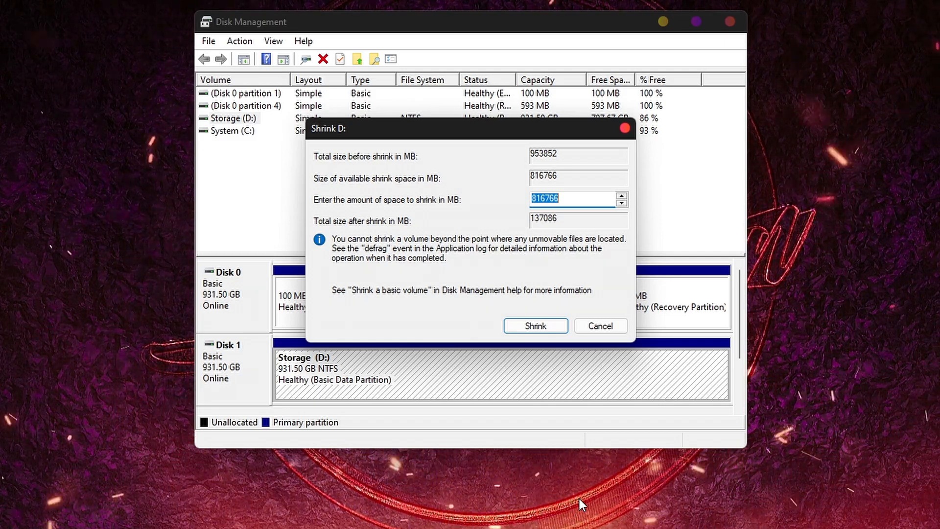
type("5")
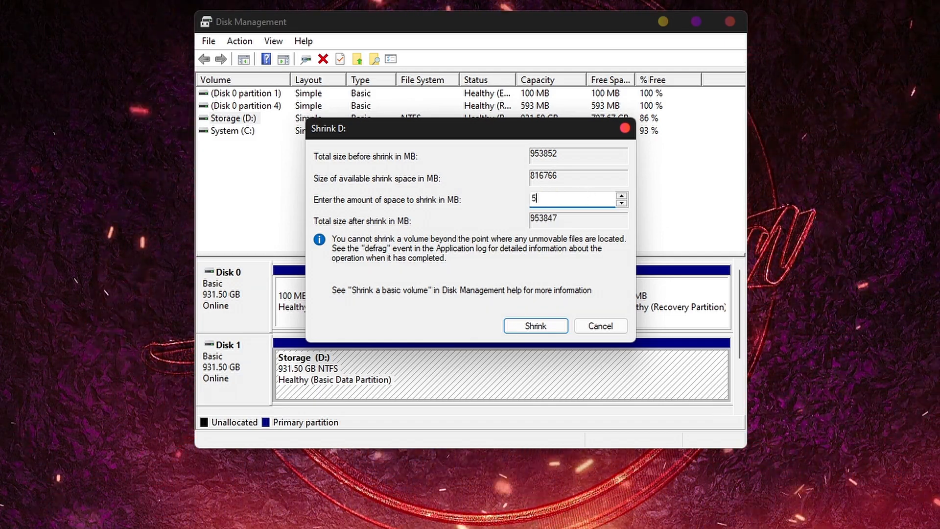
left_click(534, 325)
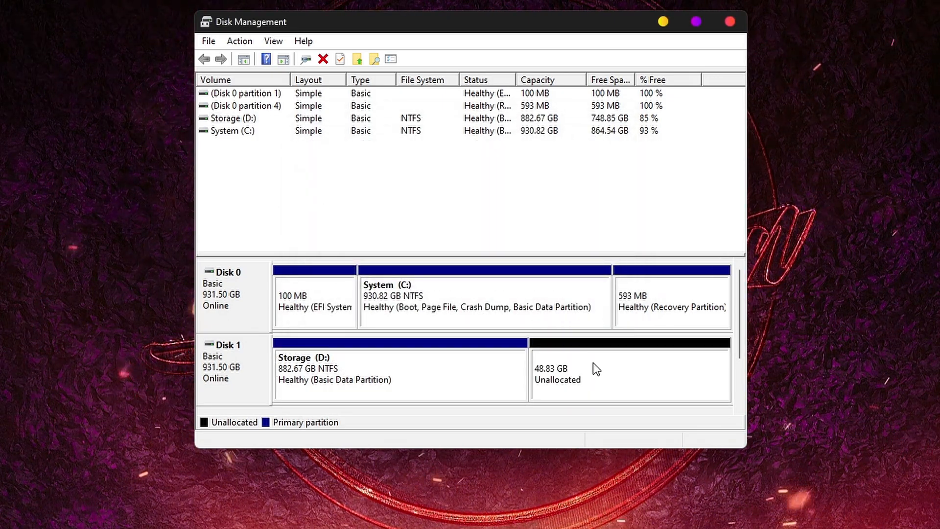
Step: Create a new 50000 MB simple volume F, NTFS formatted, labelled Chrome OS
right_click(593, 367)
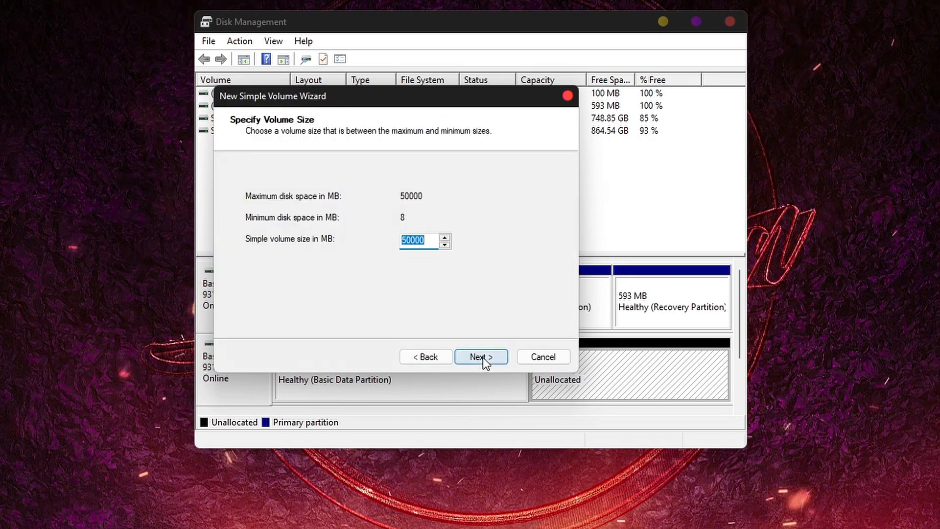
left_click(480, 356)
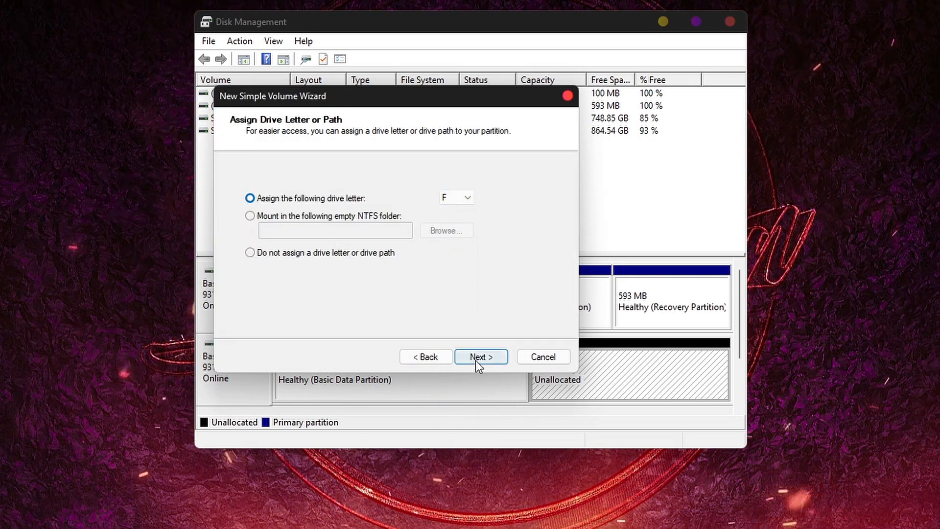
left_click(480, 356)
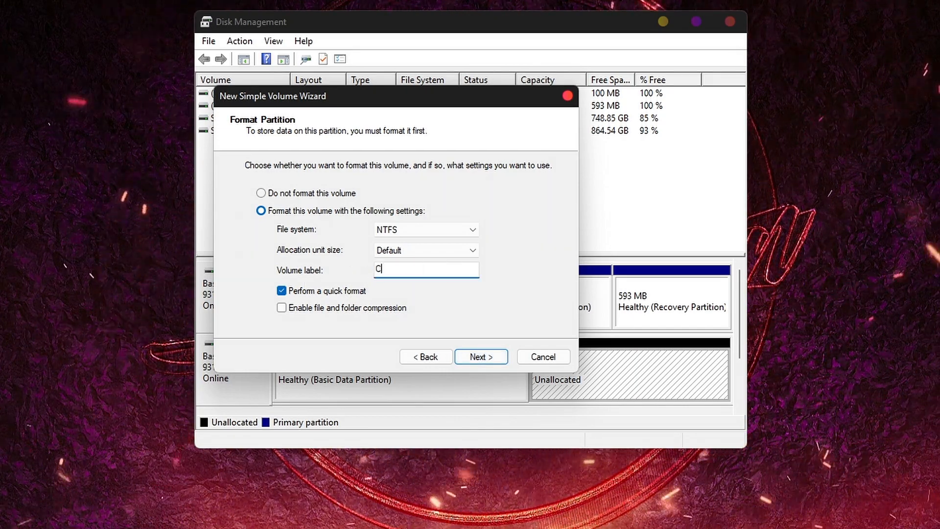
type("hrome OS")
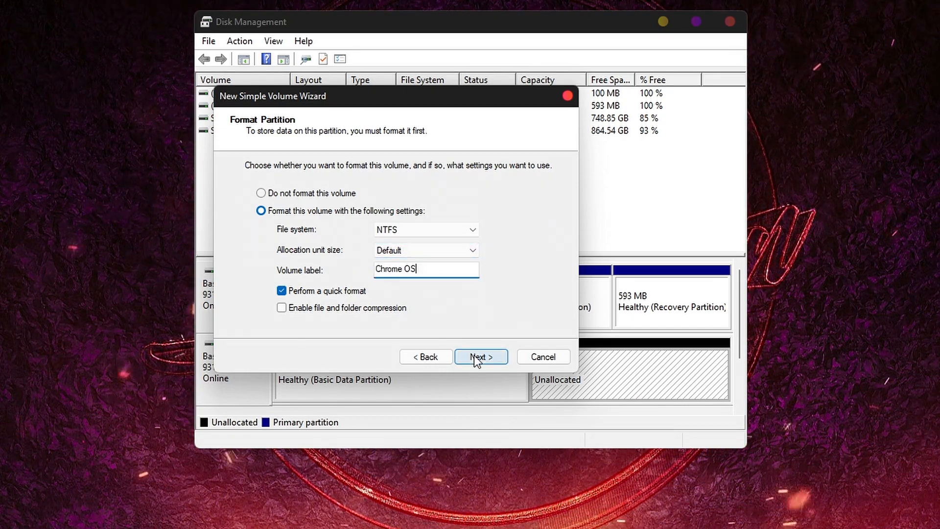
left_click(480, 356)
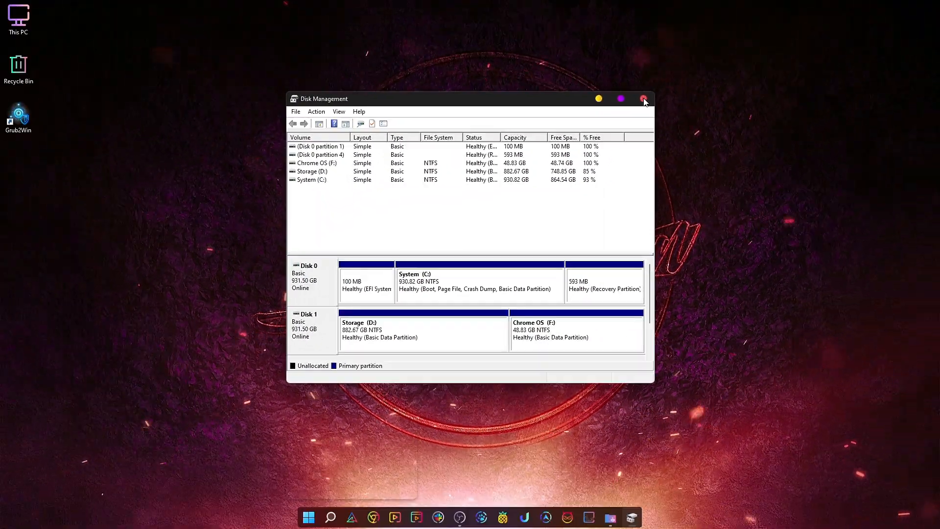
Step: From Downloads, extract the rammus recovery .bin from its zip with WinRAR into Downloads
left_click(645, 98)
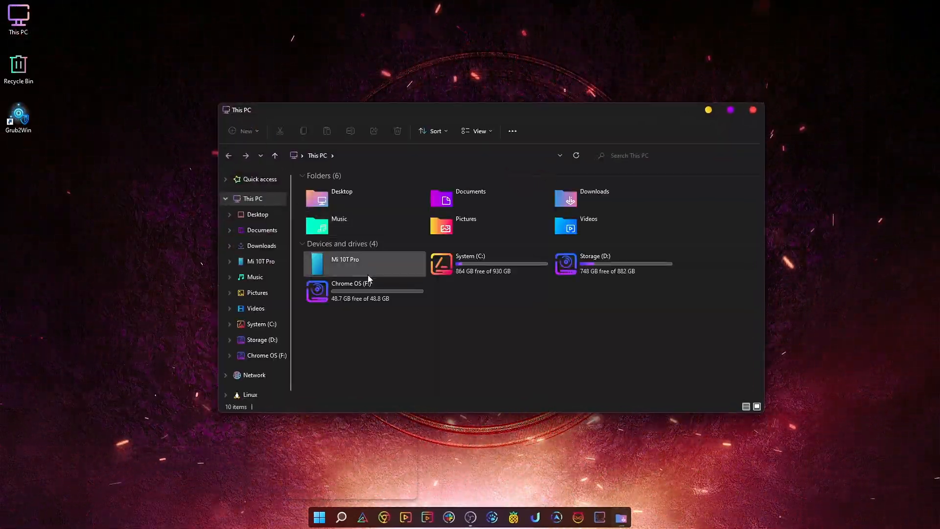
double_click(351, 291)
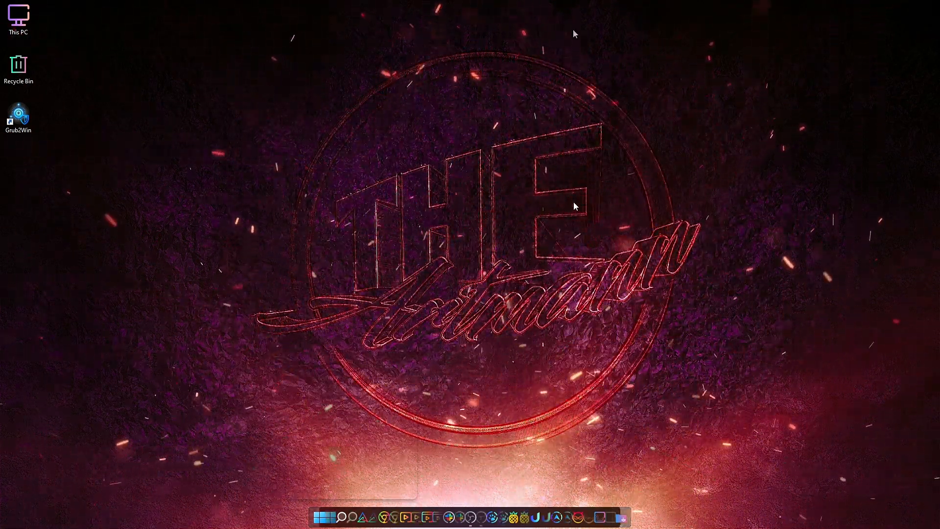
double_click(19, 15)
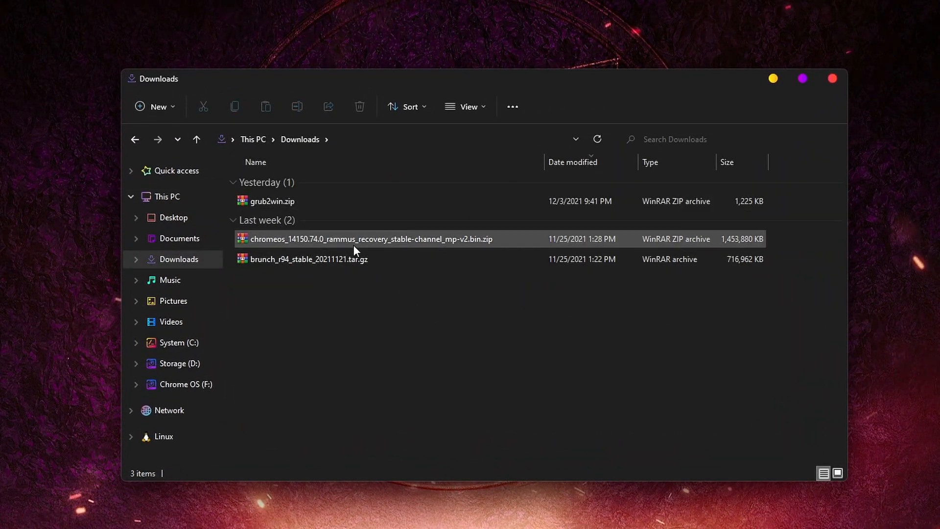
double_click(367, 239)
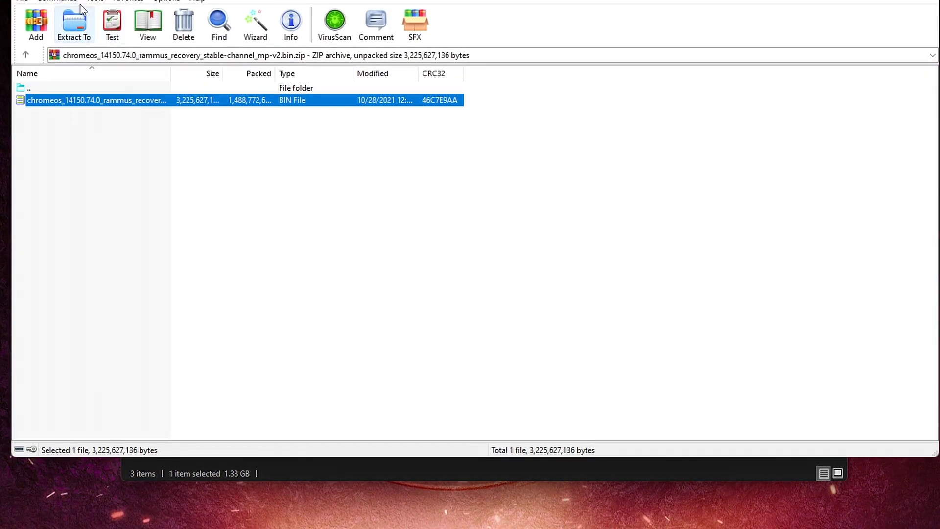
left_click(74, 23)
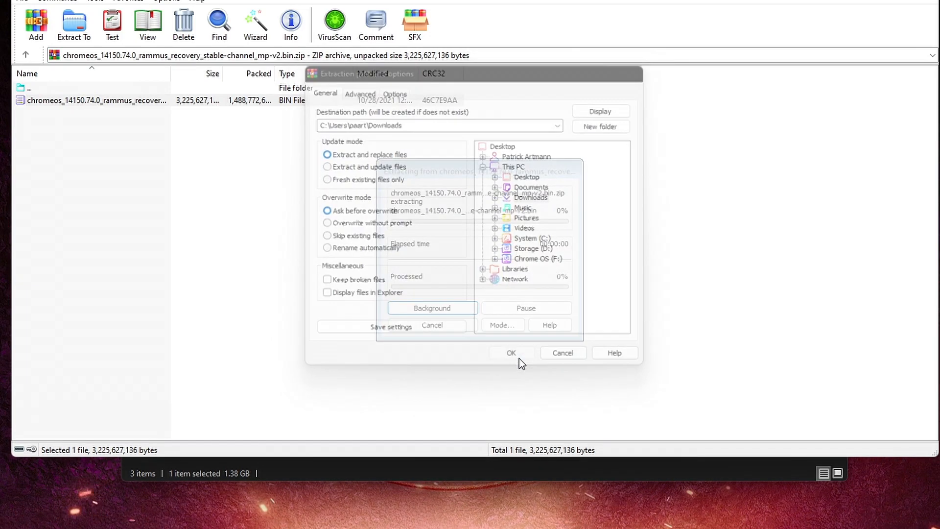
left_click(510, 352)
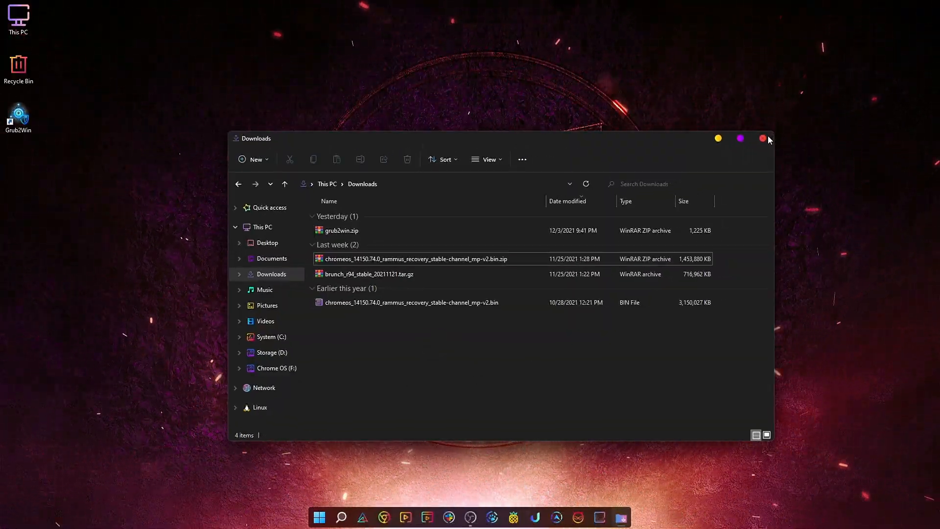
left_click(762, 138)
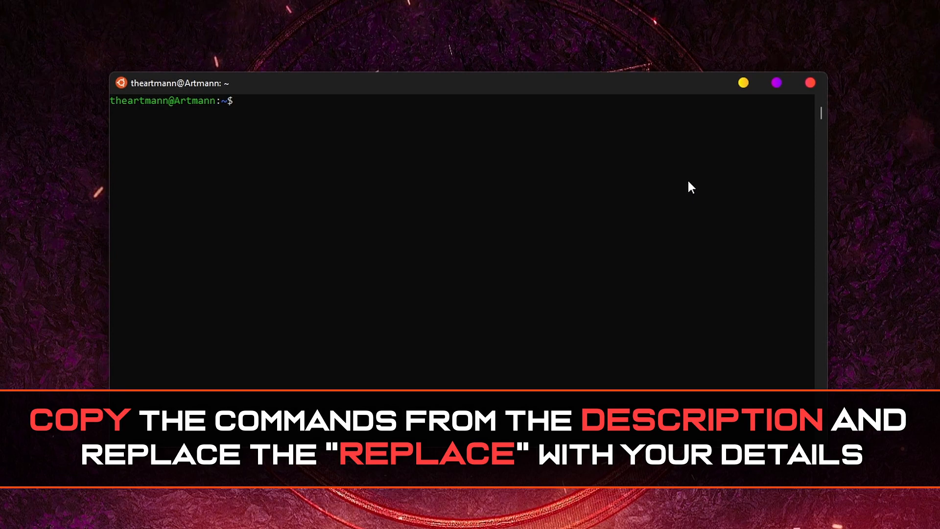
Step: Change directory to /mnt/c/users/paart/downloads in the WSL shell
type("cd /mnt/")
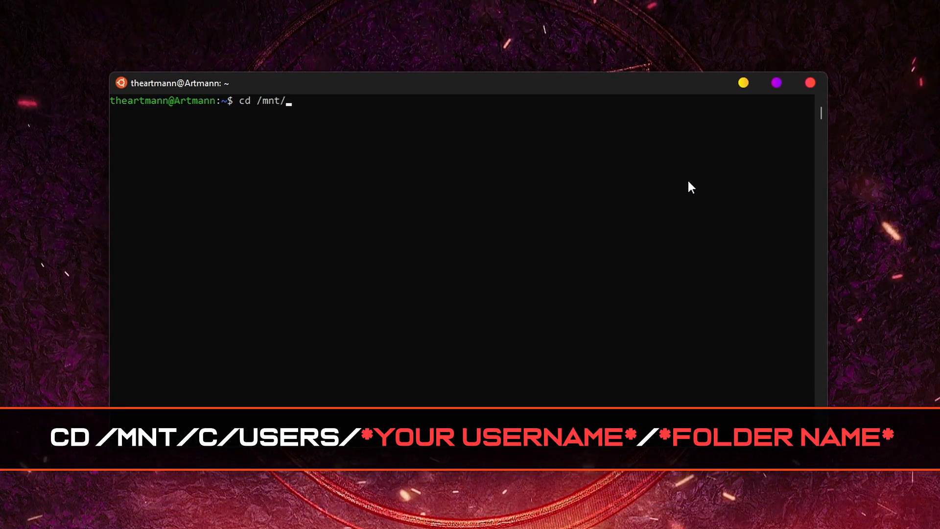
type("c/users/")
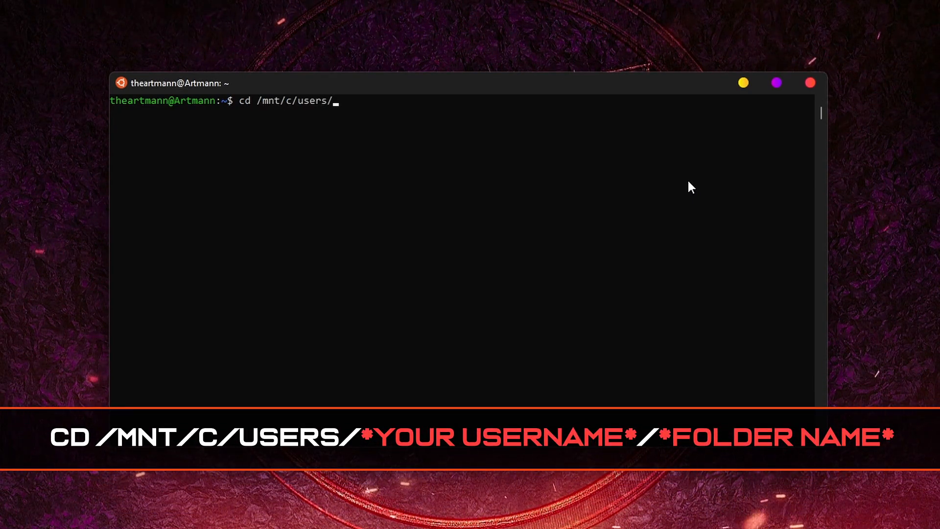
type("paart/downloads")
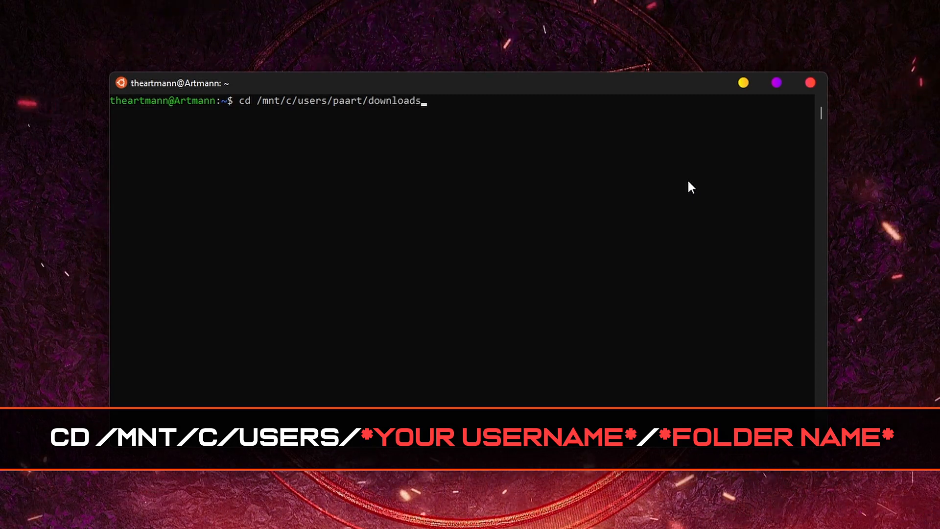
key("Return")
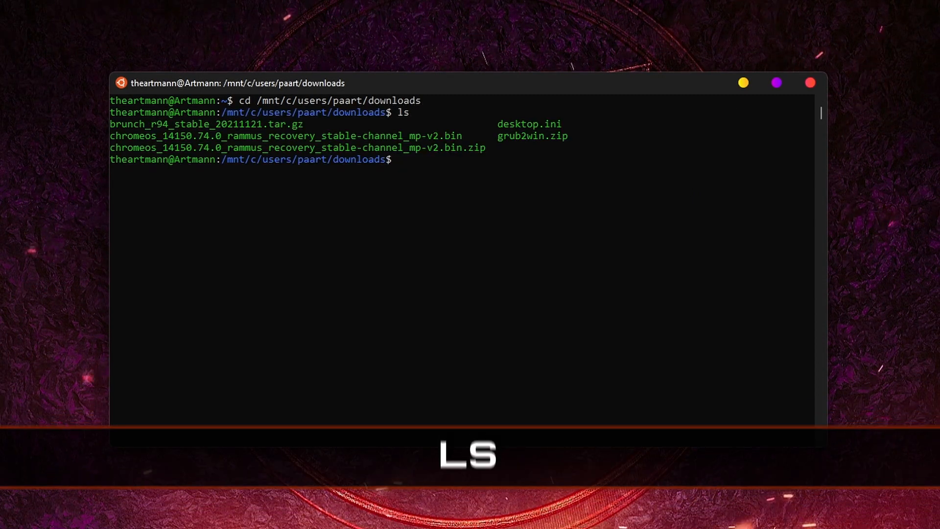
Step: Unpack brunch_r94_stable_20211121.tar.gz with sudo tar zxvf, producing chromeos-install.sh and image files
type("su")
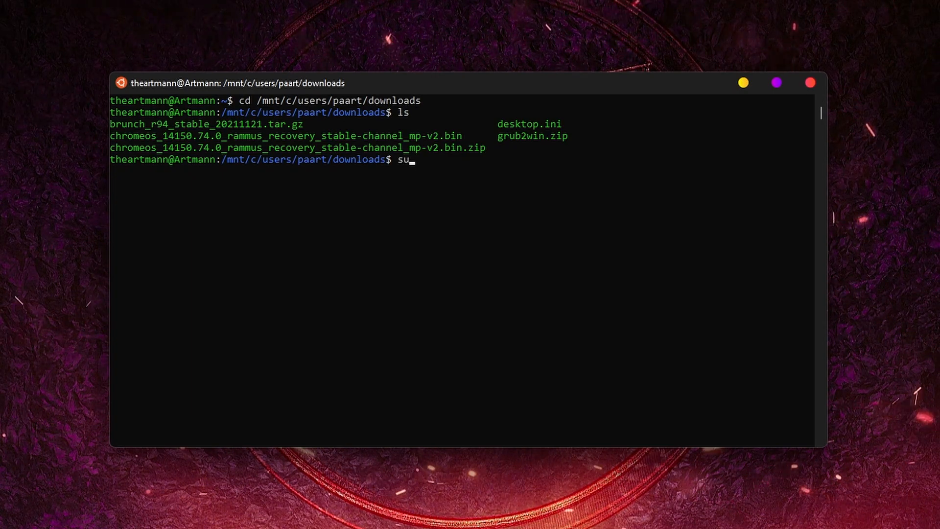
type("do tar z")
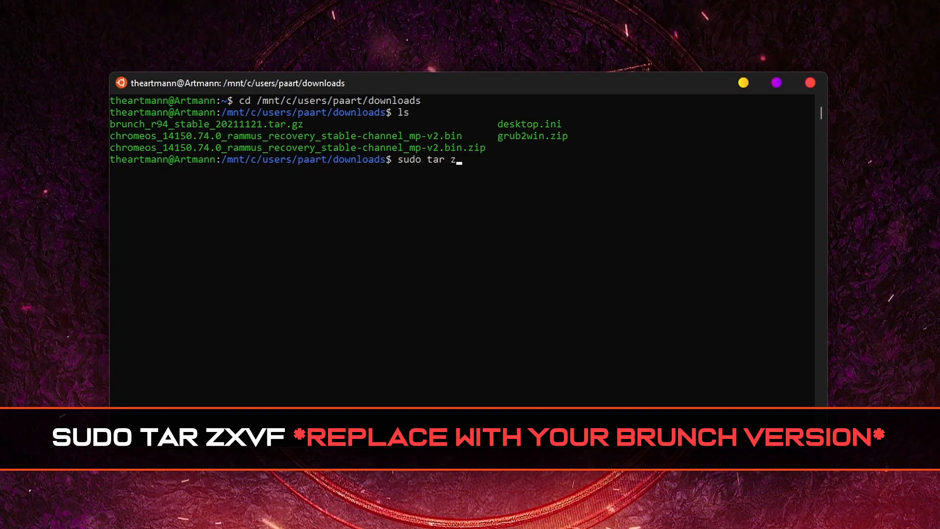
type("xvf")
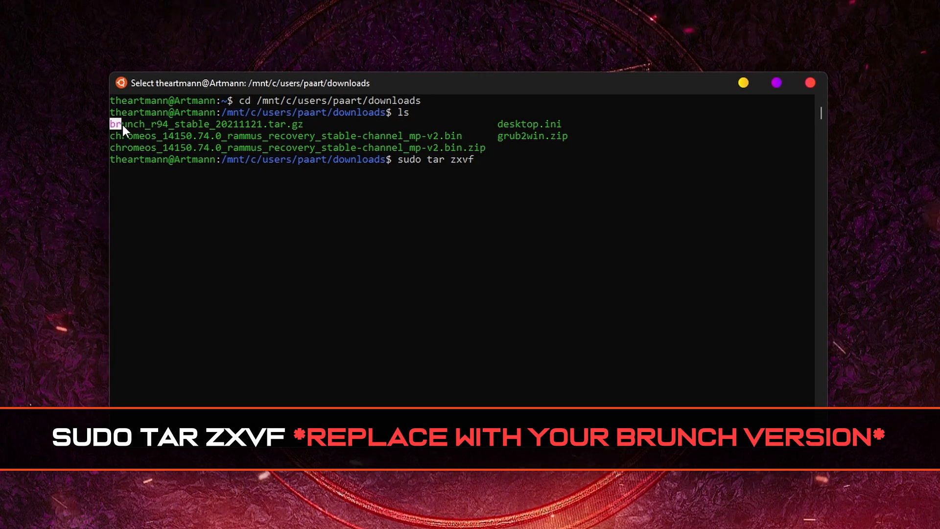
type("brunch_r94_stable_20211121.tar.gz")
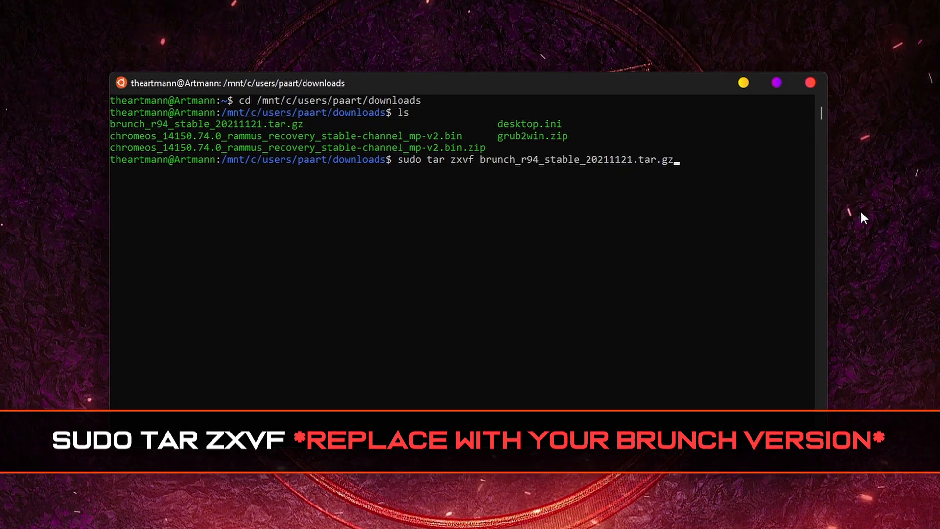
key("Return")
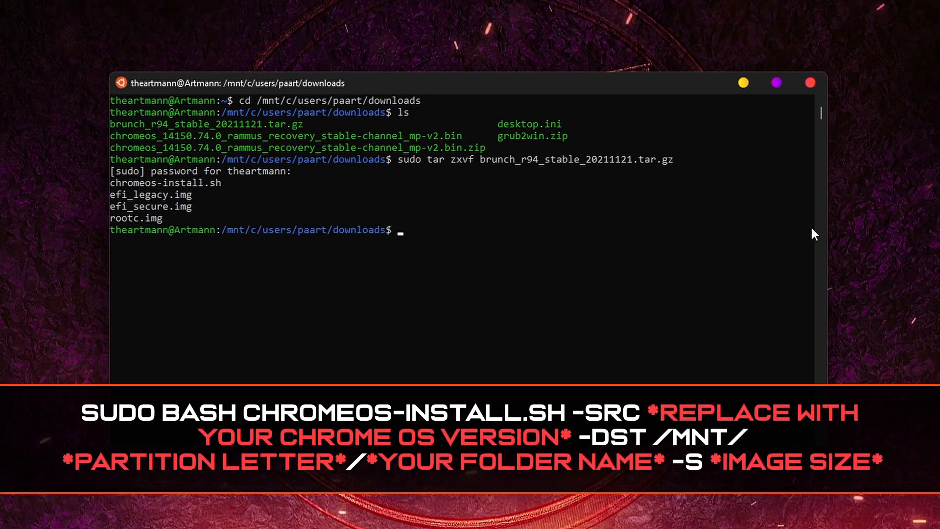
Step: Begin sudo bash chromeos-install.sh -src with the rammus recovery .bin and -dst /mnt/, after checking drive F
type("sudo")
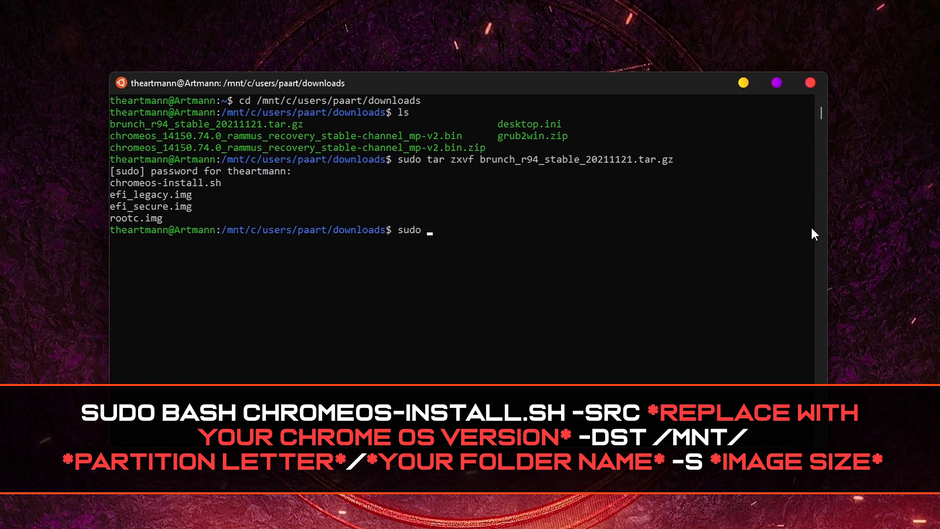
type("bash chromeos-install")
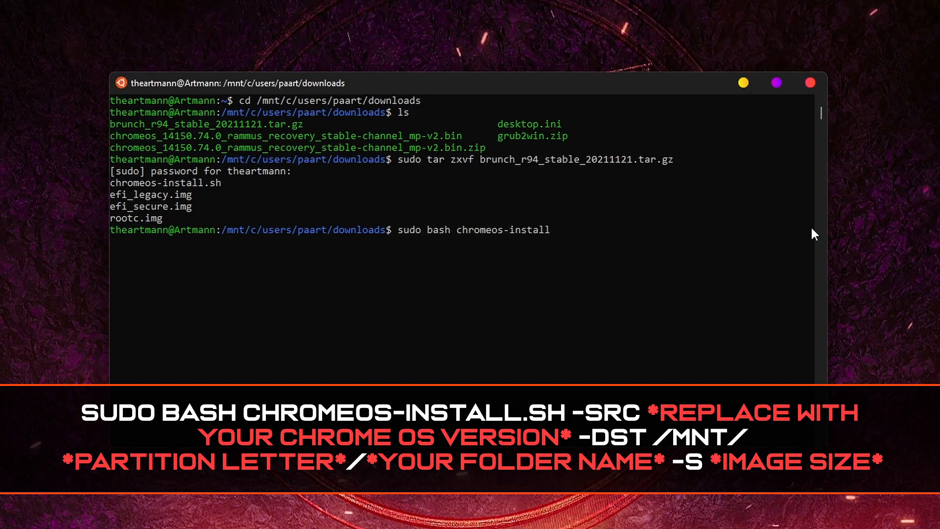
type(".sh -src")
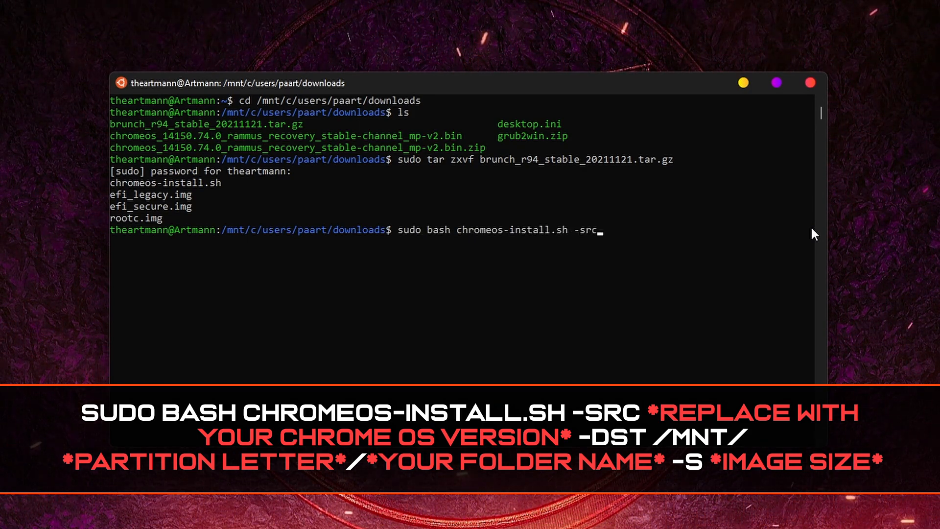
type("chromeos_14150.74.0_rammus_recovery_stable-channel_mp-v2.bin")
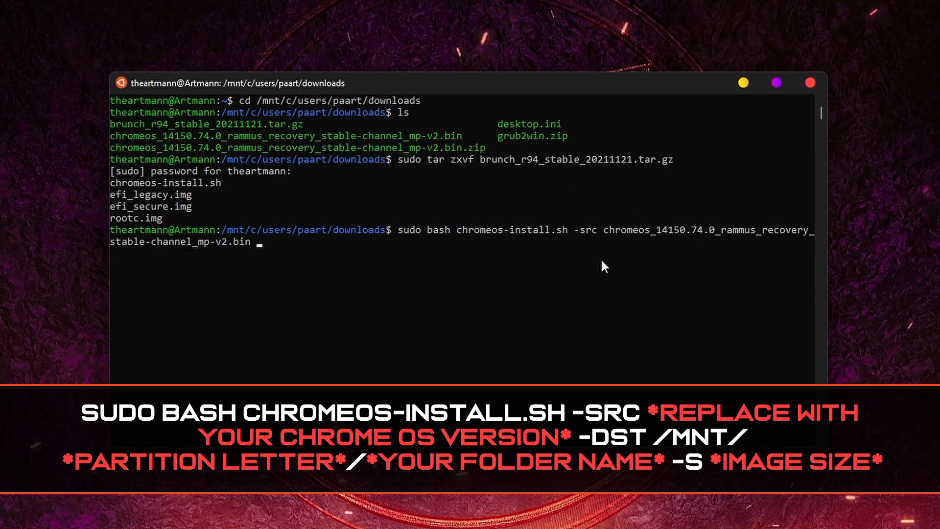
type("-dst /mn")
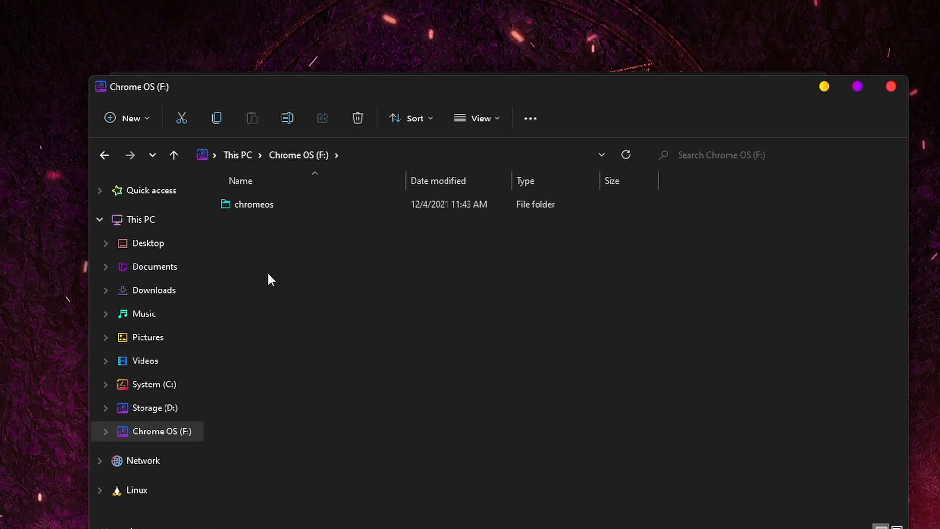
left_click(175, 155)
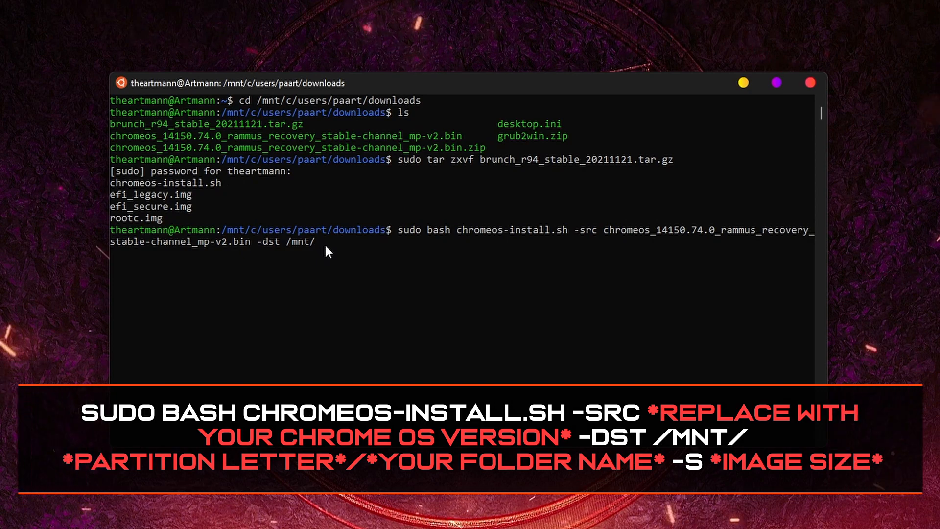
Step: Complete the command with -dst /mnt/f/chromeos -s 48 and run it to build the 48 GB image
type("f/")
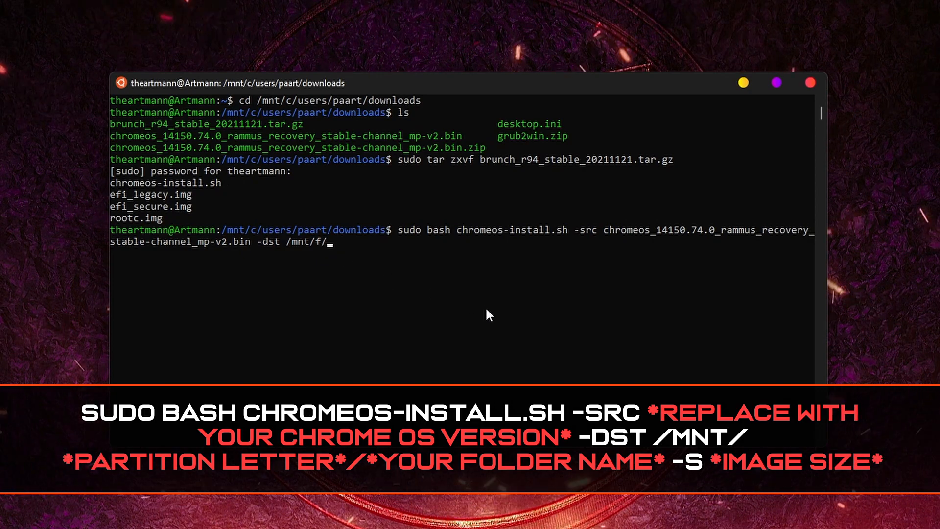
type("chromeos")
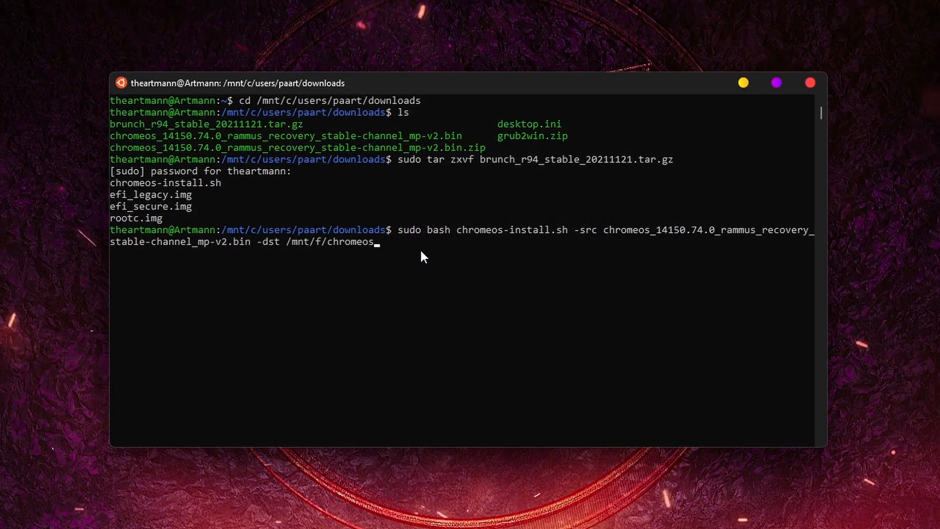
type("-s")
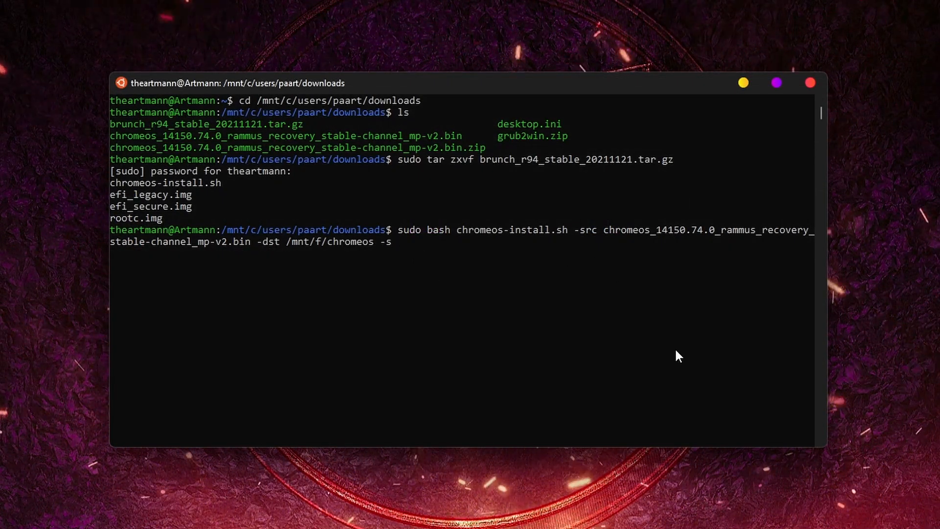
type("48")
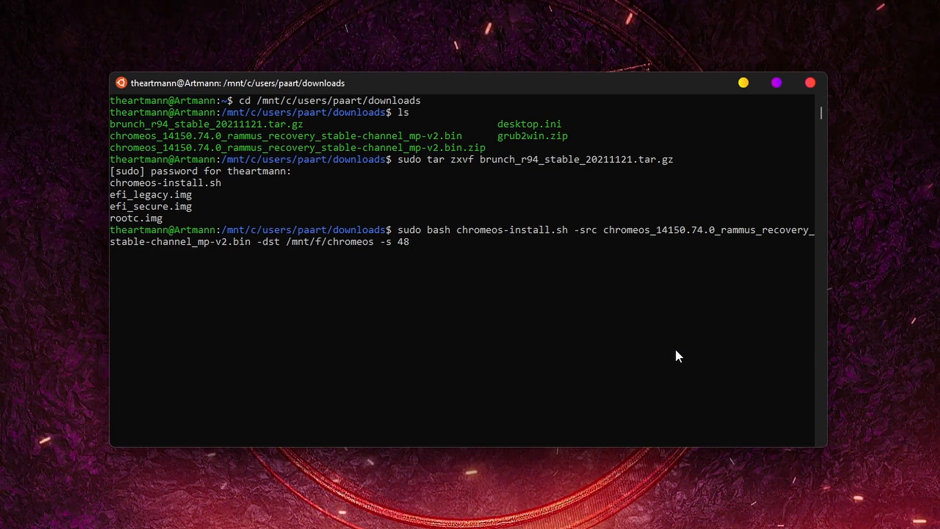
key("Return")
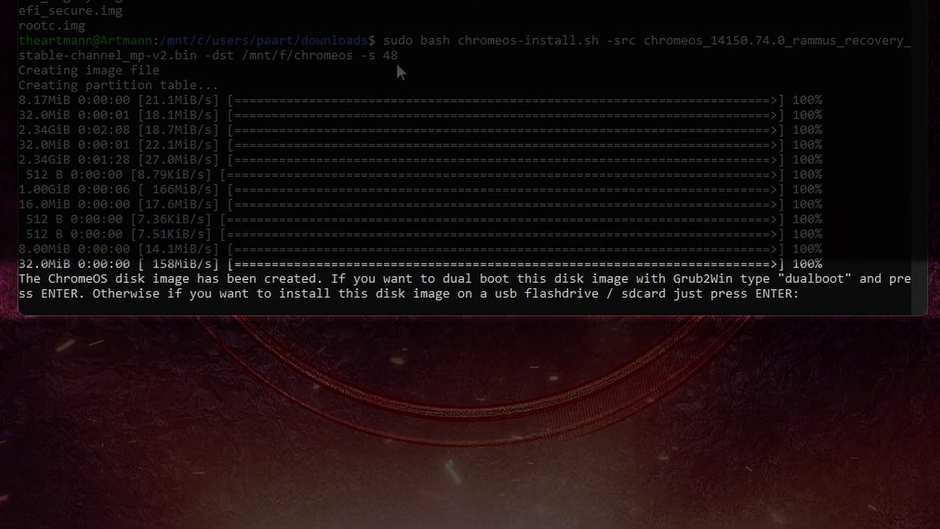
mouse_move(900, 183)
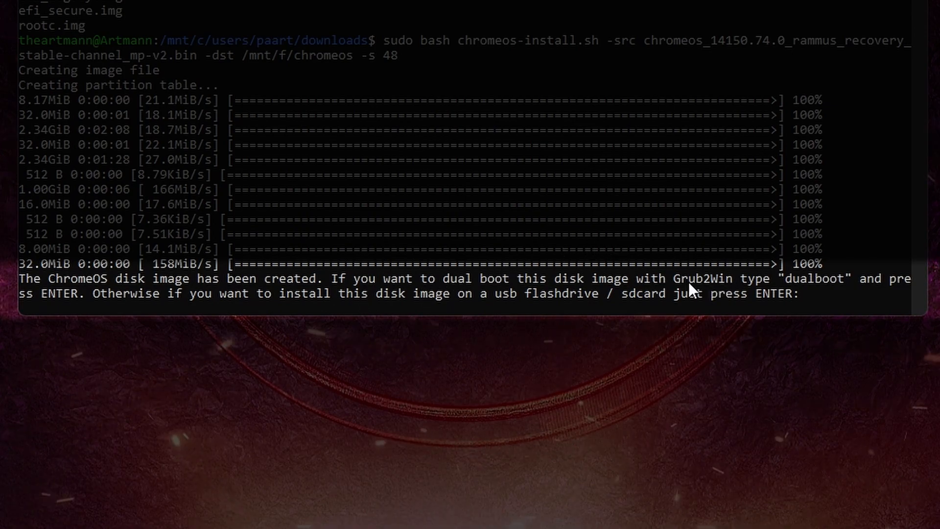
mouse_move(815, 290)
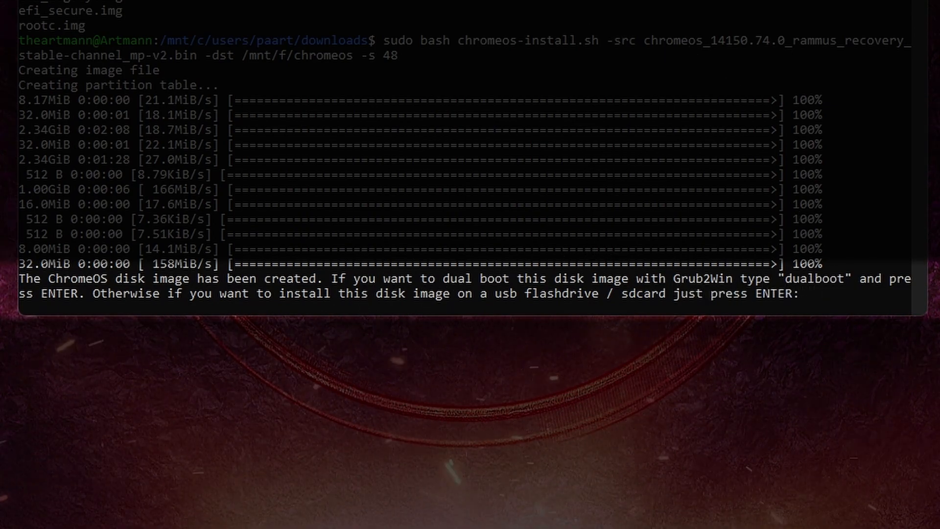
Step: Answer the Brunch installer prompt with dualboot so it asks for the F: volume GUID
type("d")
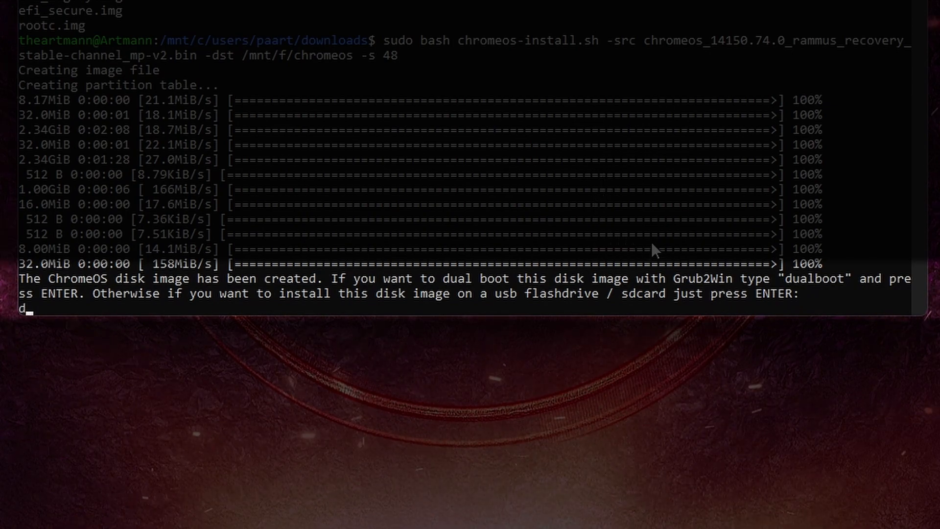
type("ualboot")
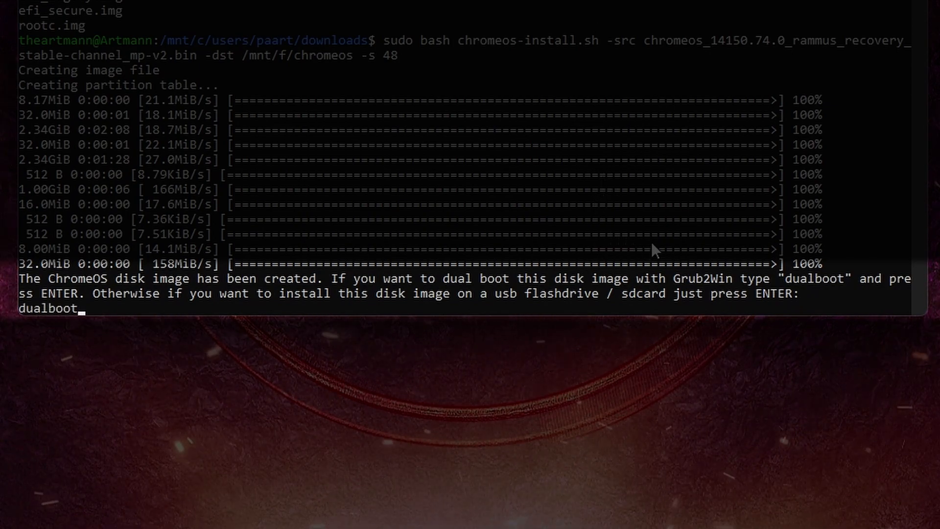
key("Return")
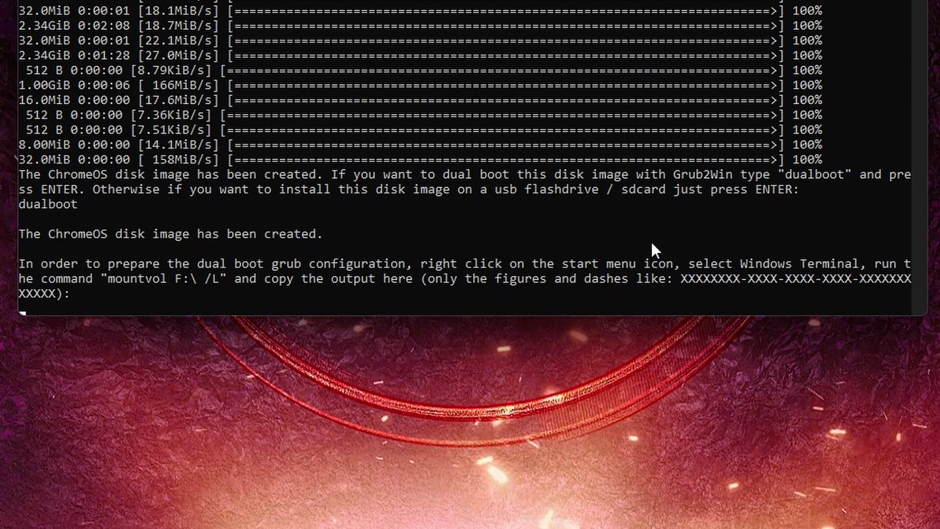
mouse_move(222, 301)
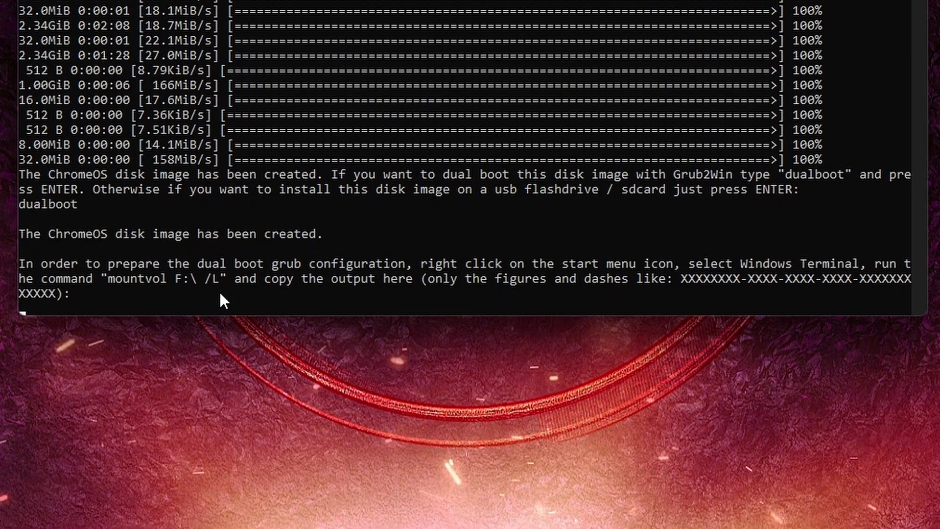
mouse_move(649, 282)
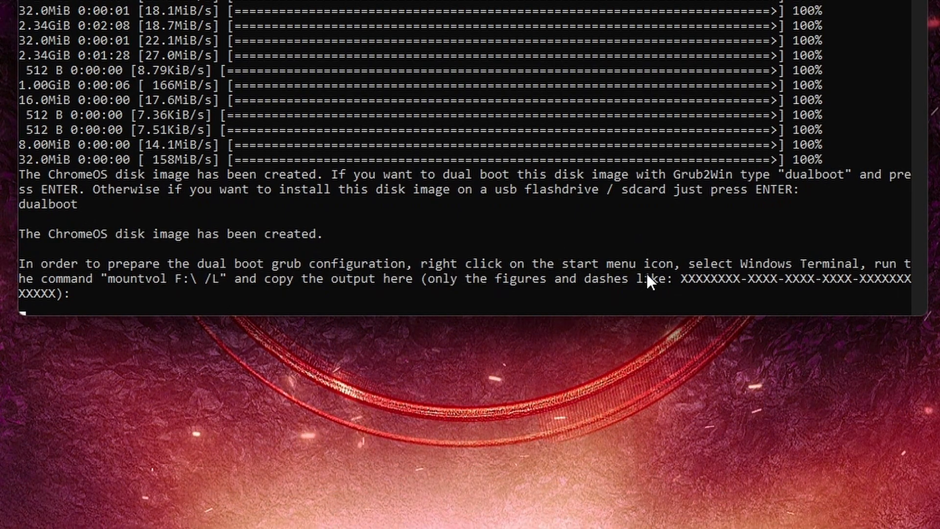
mouse_move(853, 273)
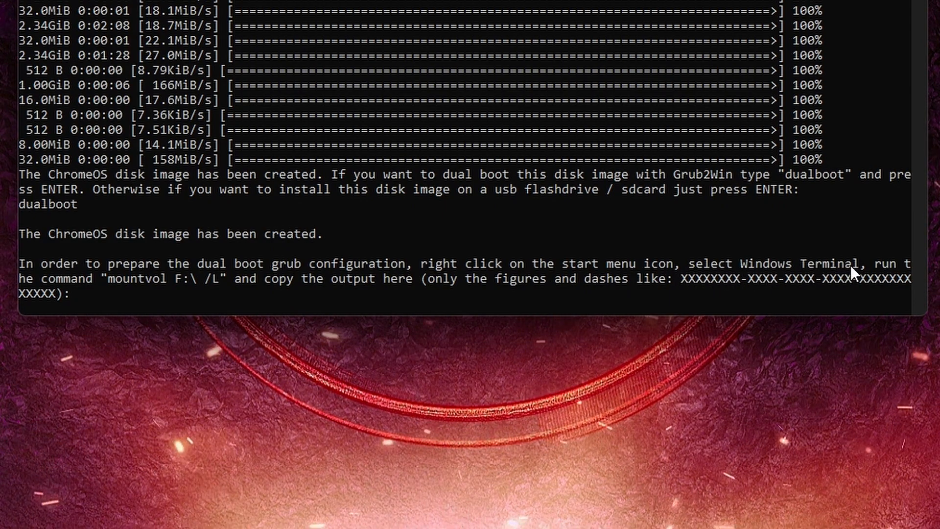
mouse_move(159, 300)
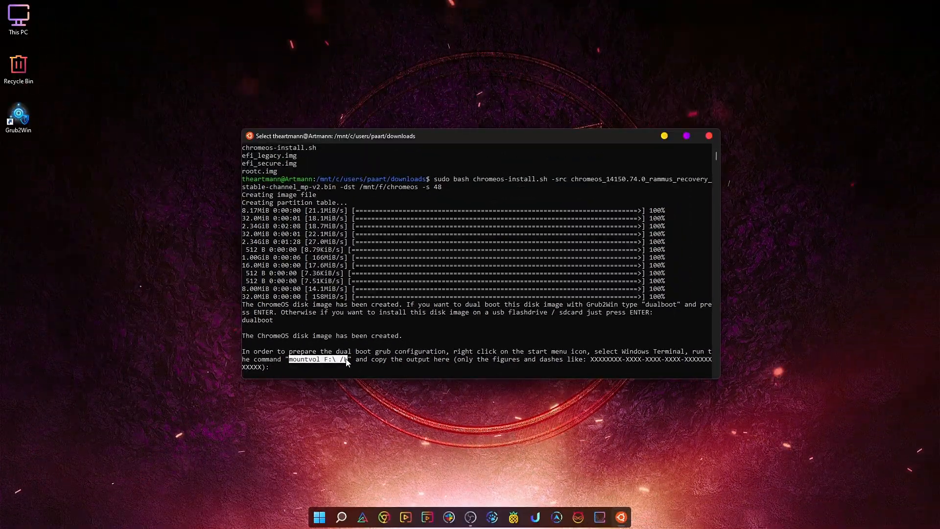
Step: Run mountvol F:\ /L in a new Windows Terminal to get drive F's volume ID
right_click(319, 516)
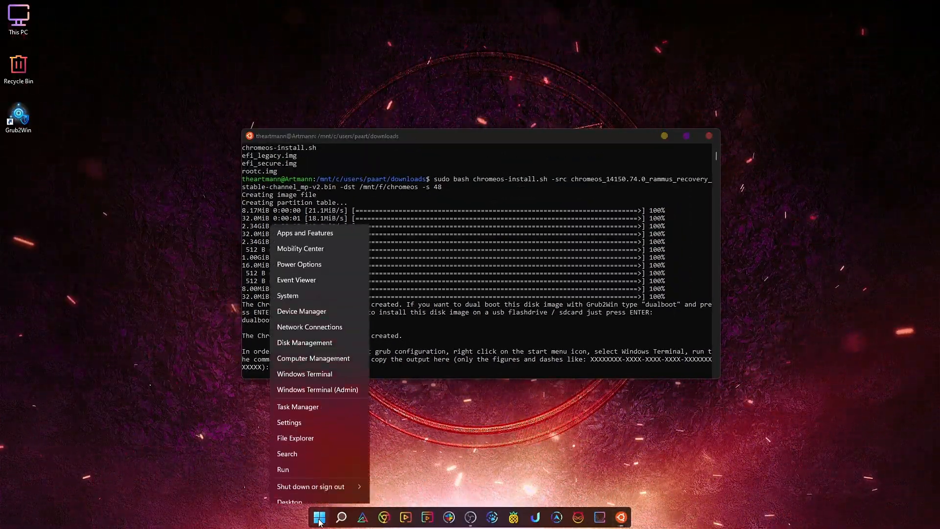
left_click(304, 373)
type("mountvol F:\\ /L")
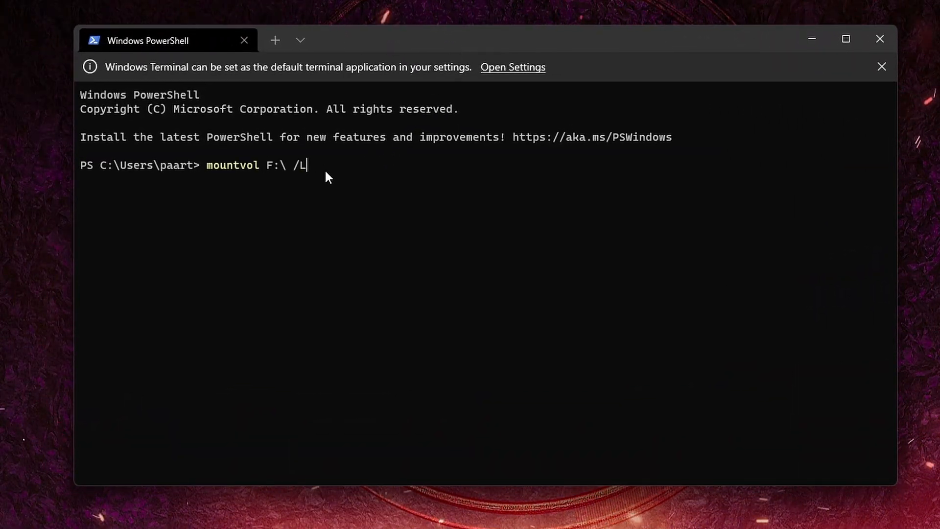
key("Return")
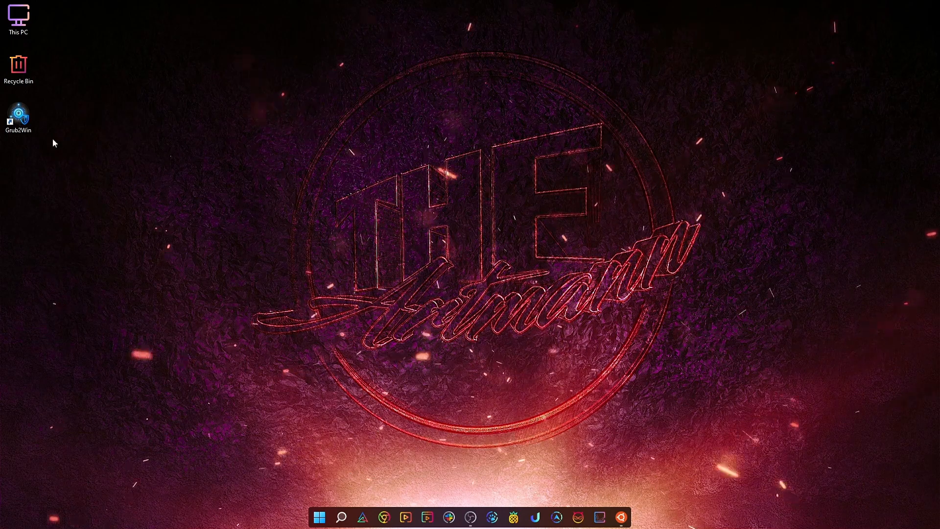
Step: Launch Grub2Win and start a new entry from Manage Boot Menu
double_click(19, 114)
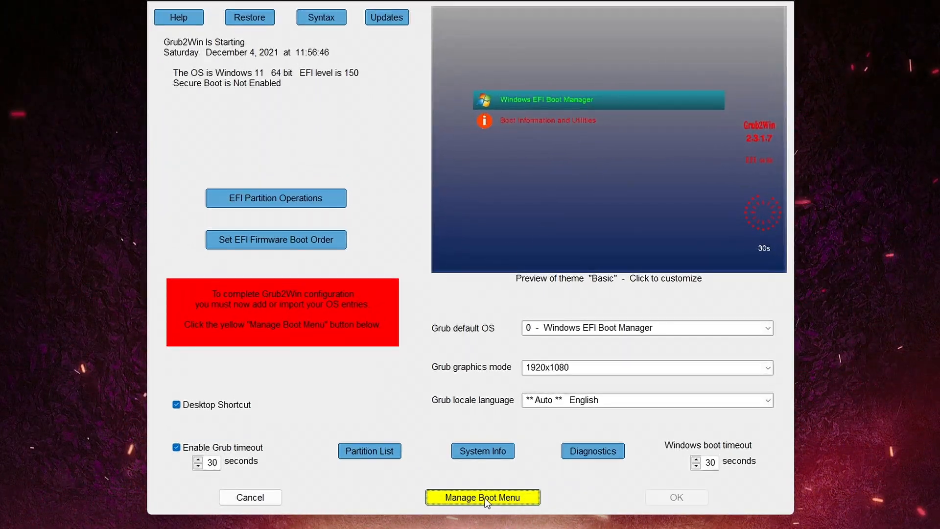
left_click(482, 497)
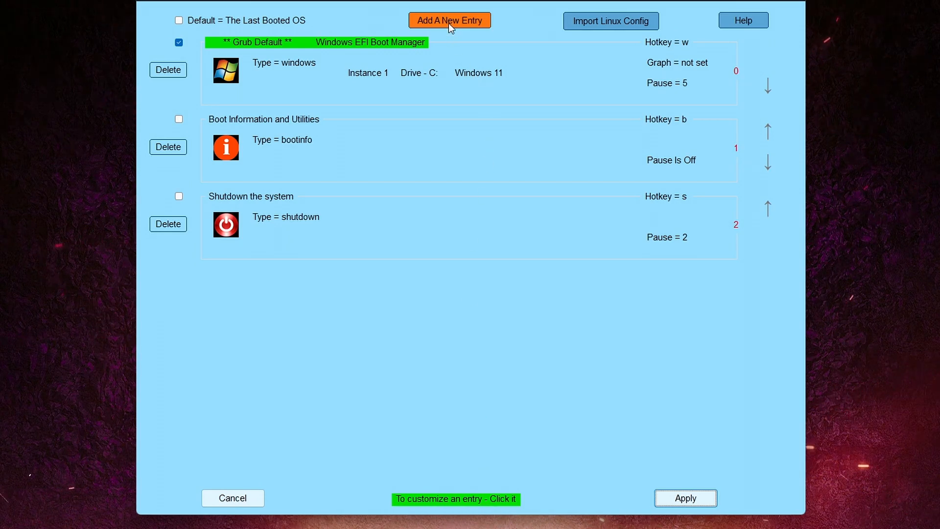
left_click(449, 20)
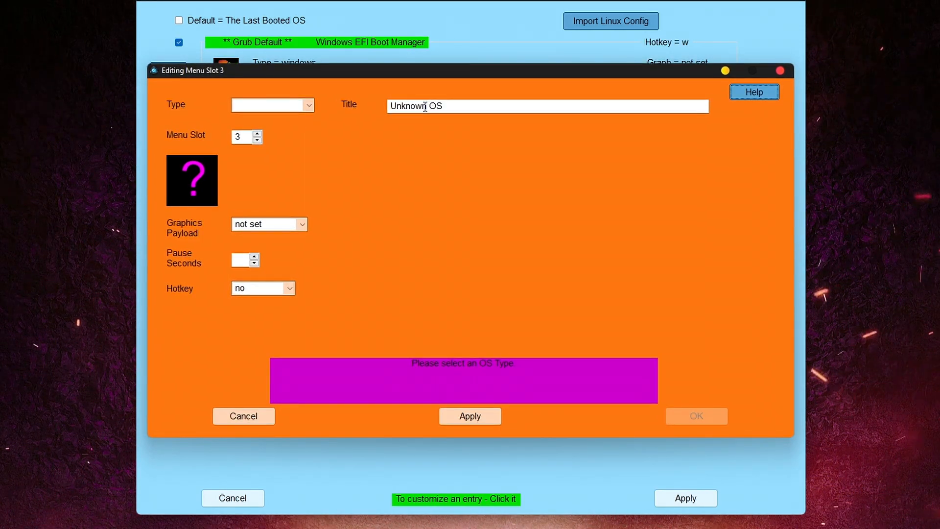
Step: Title the entry Chrome OS and set its type to a custom user section
type("Chro OS")
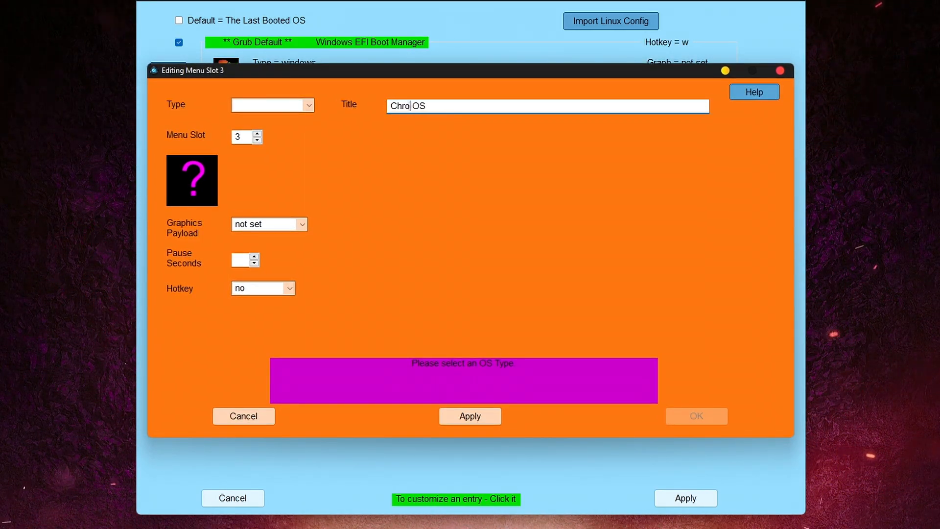
left_click(309, 104)
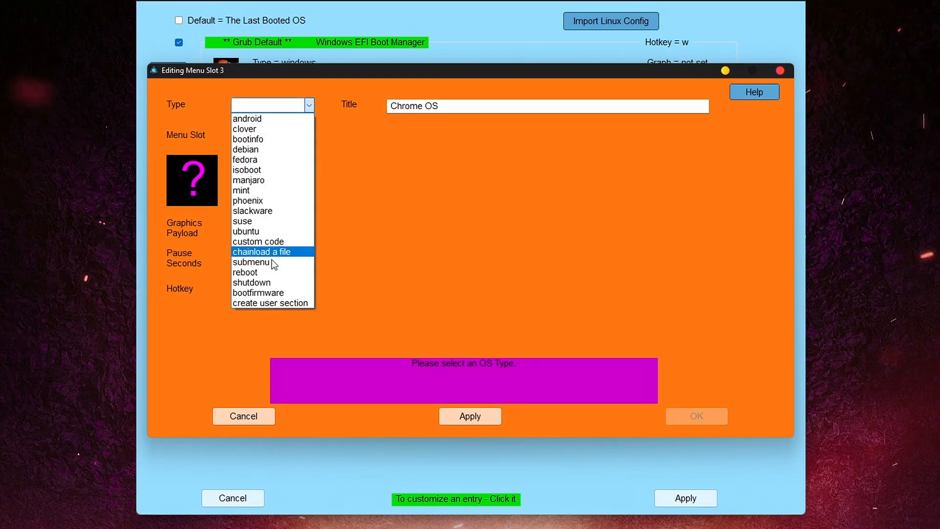
left_click(271, 302)
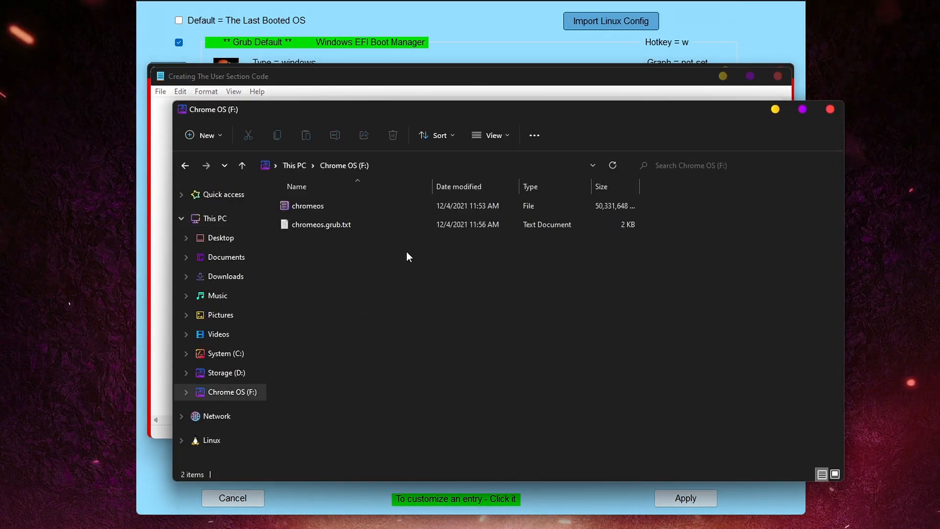
Step: Copy the ChromeOS menuentry text from chromeos.grub.txt on drive F
double_click(321, 224)
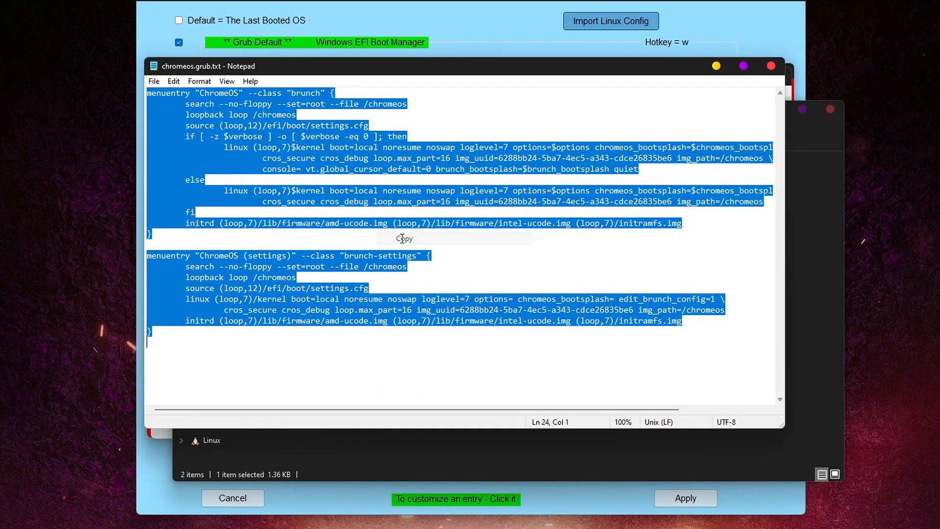
left_click(771, 66)
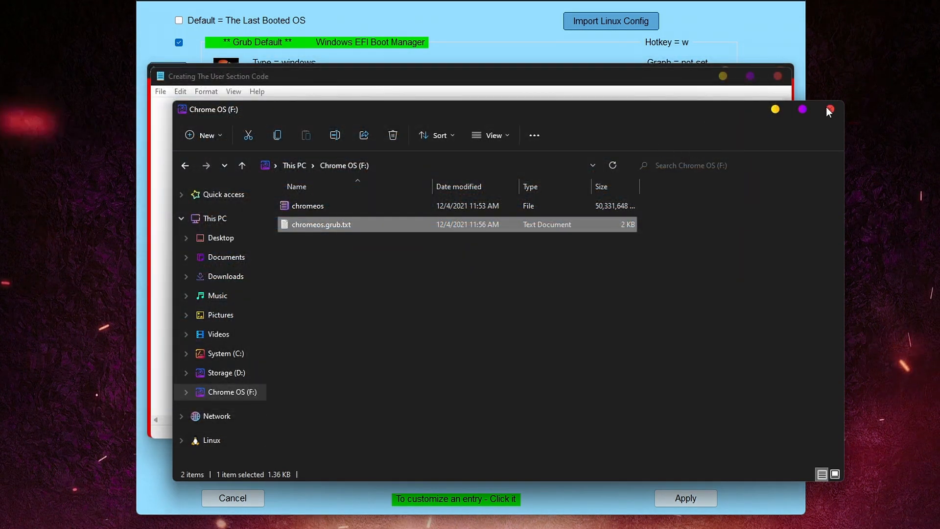
left_click(830, 109)
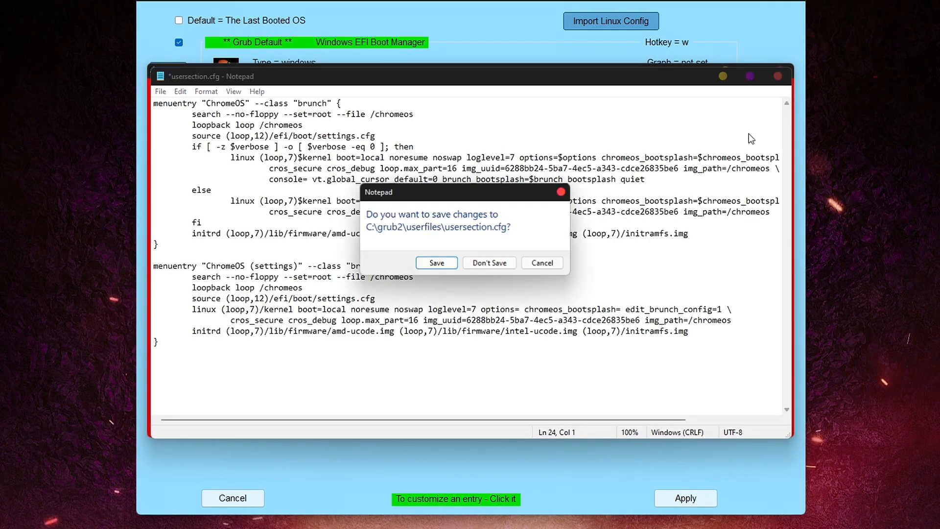
Step: Save the pasted usersection.cfg and apply the Grub2Win boot menu with OK
left_click(489, 263)
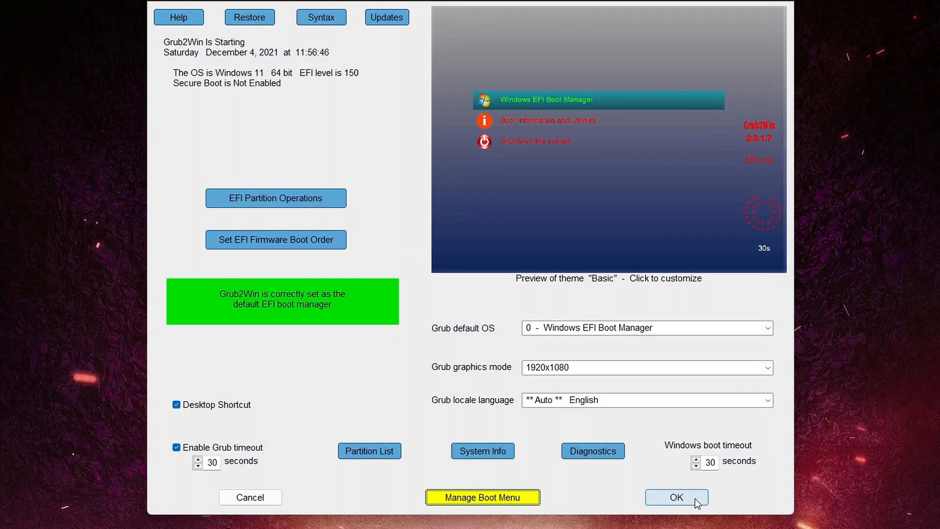
left_click(677, 497)
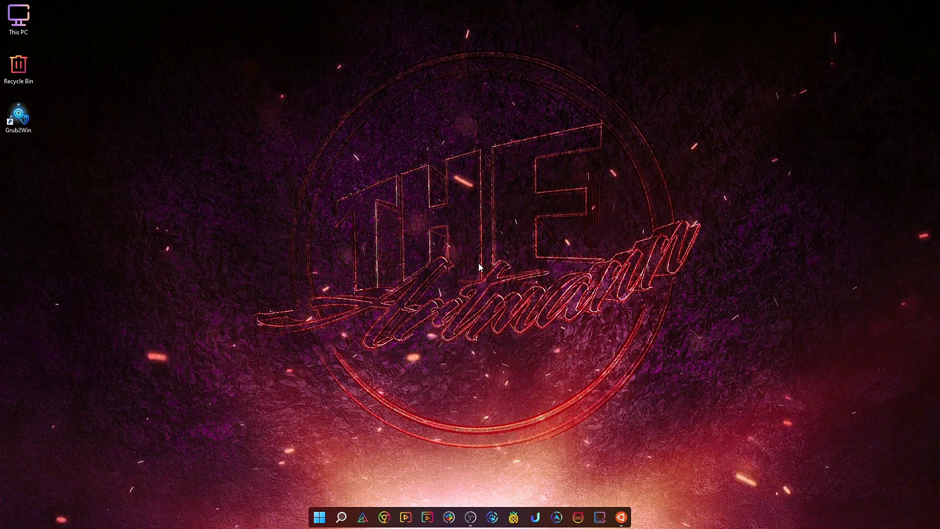
Step: Restart the PC from the Start menu's Power options
left_click(319, 517)
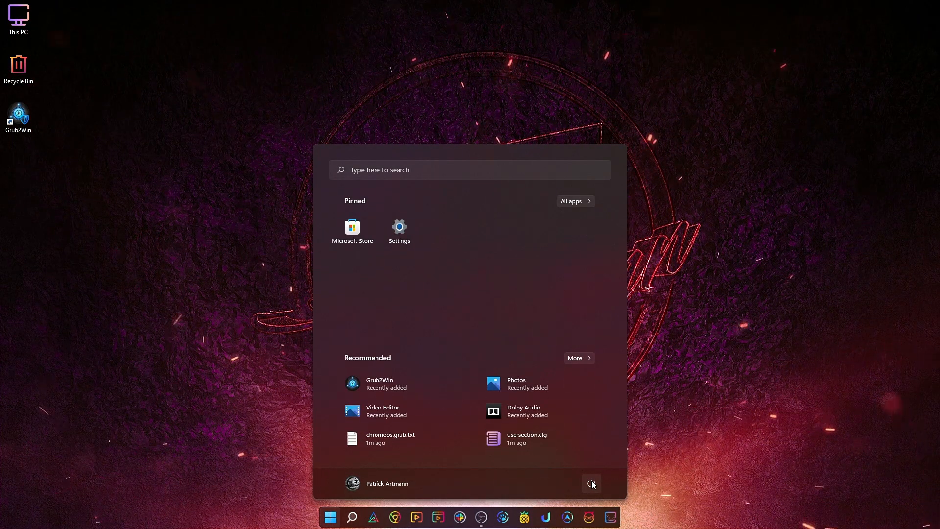
left_click(591, 483)
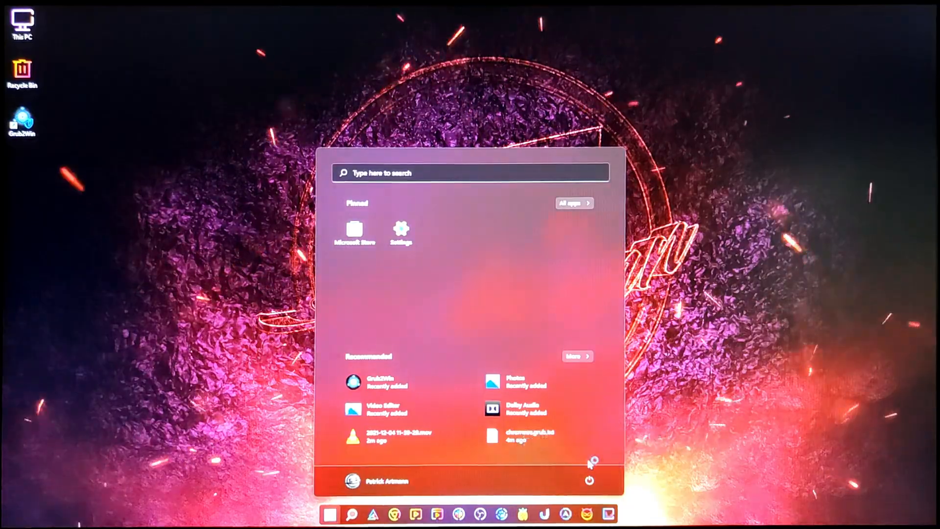
left_click(589, 480)
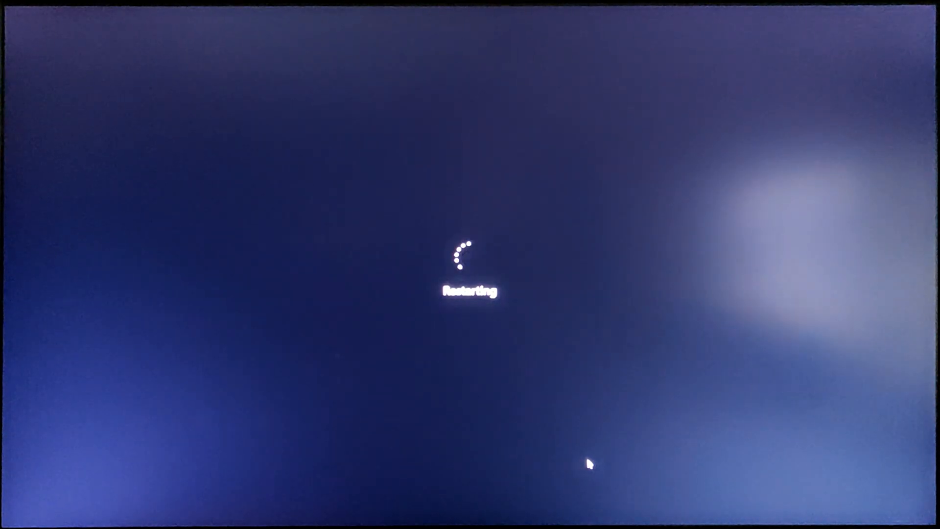